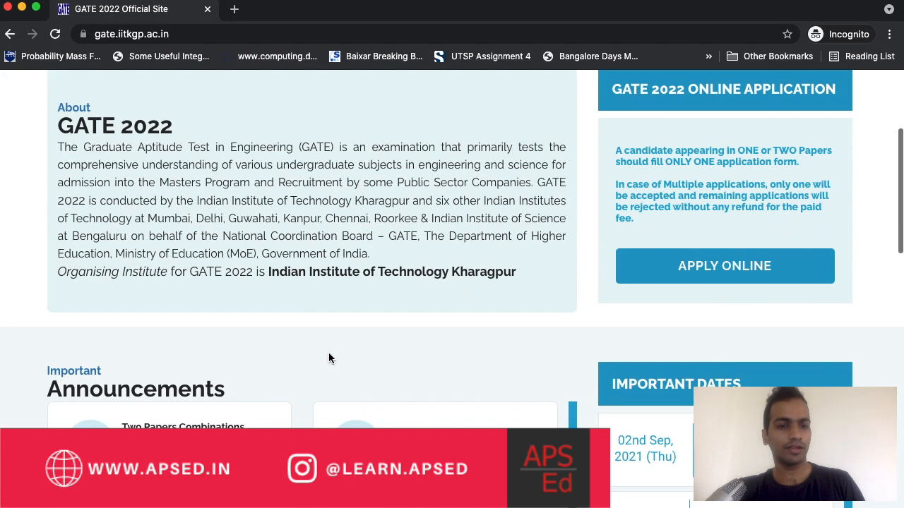
# Step: Open Two Papers Combinations details and scroll through the permitted second-paper codes table
pyautogui.scroll(-3)
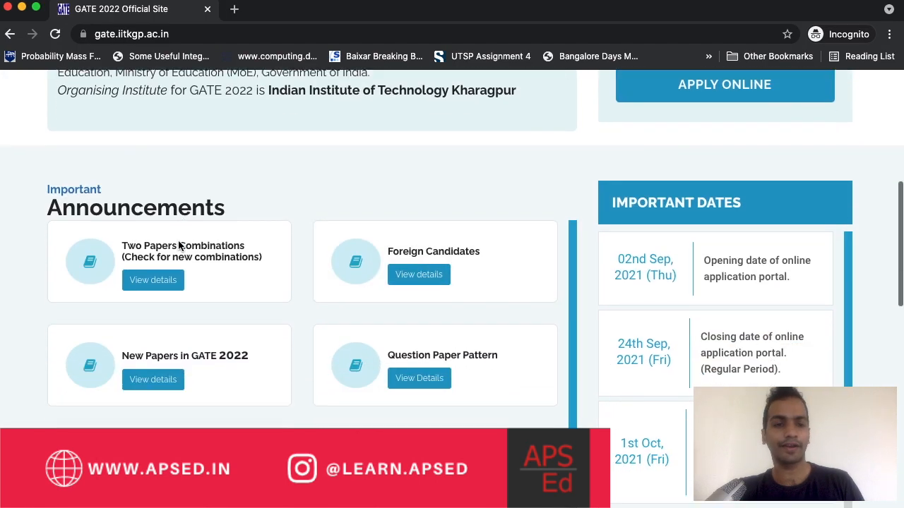
pyautogui.click(153, 279)
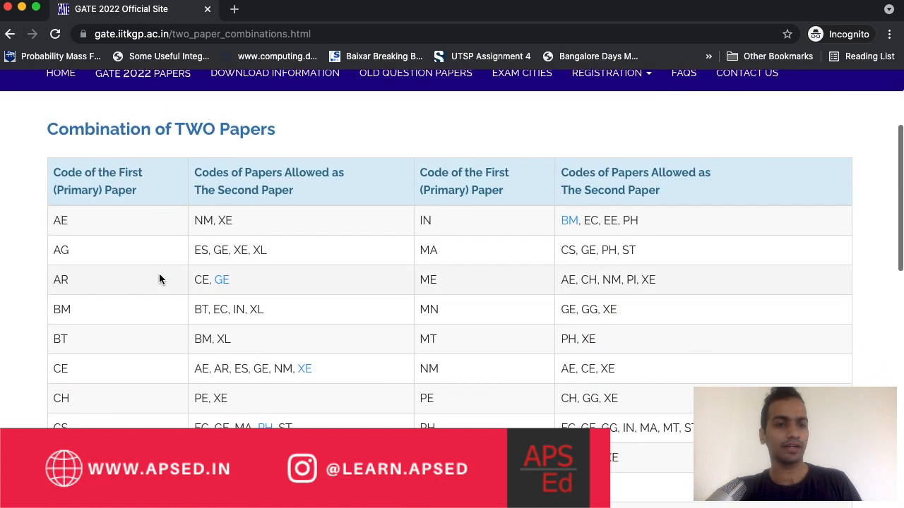
pyautogui.scroll(-3)
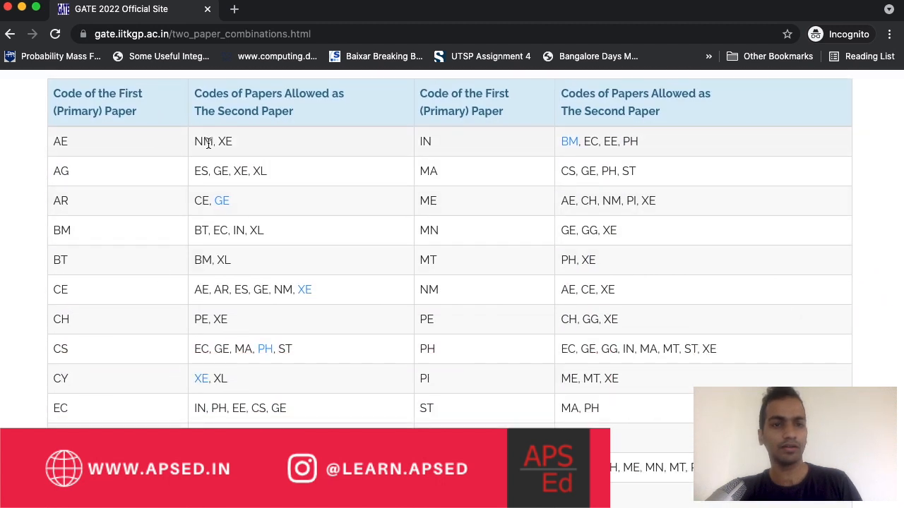
pyautogui.scroll(3)
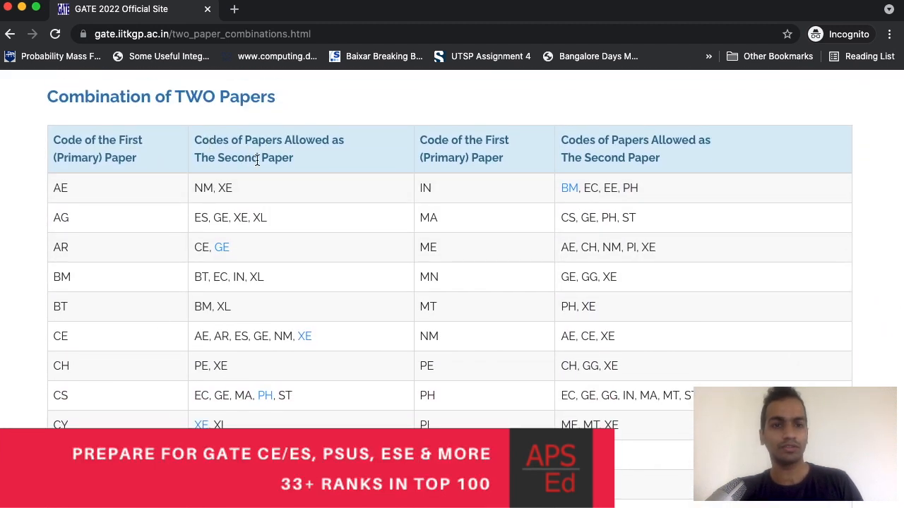
pyautogui.scroll(-3)
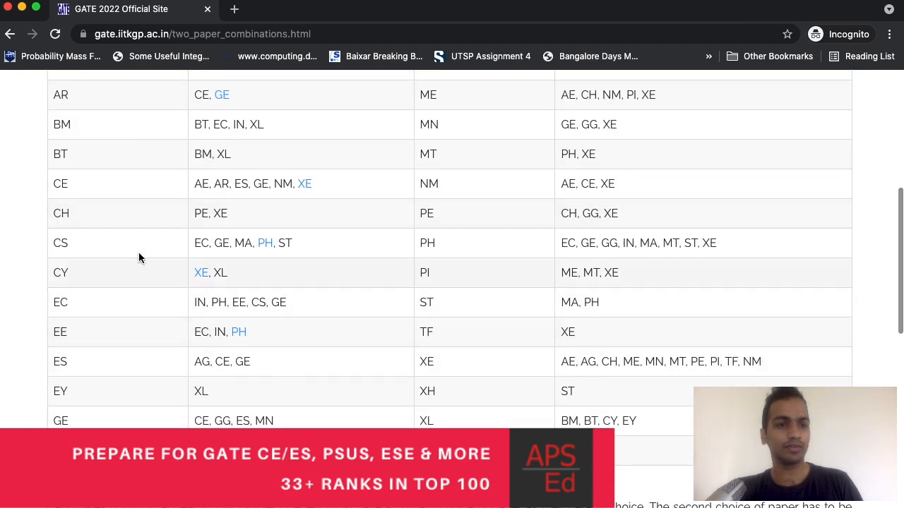
pyautogui.scroll(3)
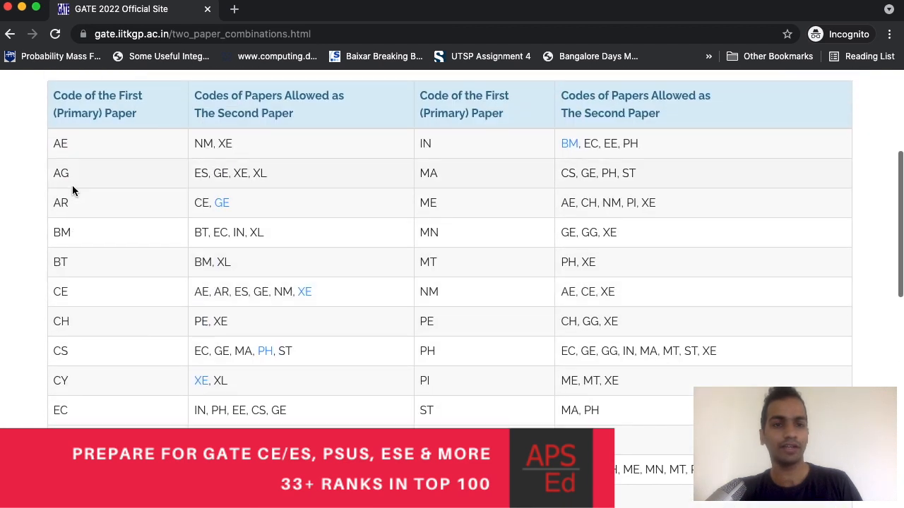
pyautogui.moveTo(164, 317)
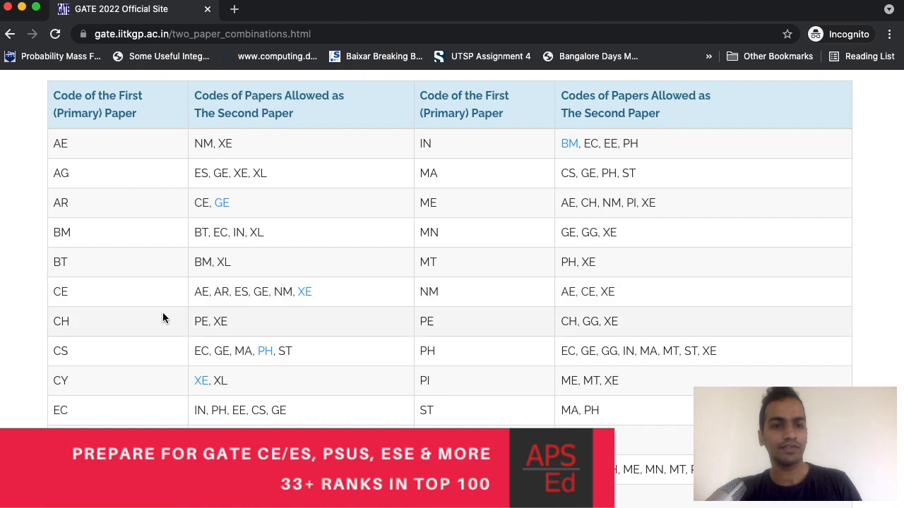
pyautogui.moveTo(203, 298)
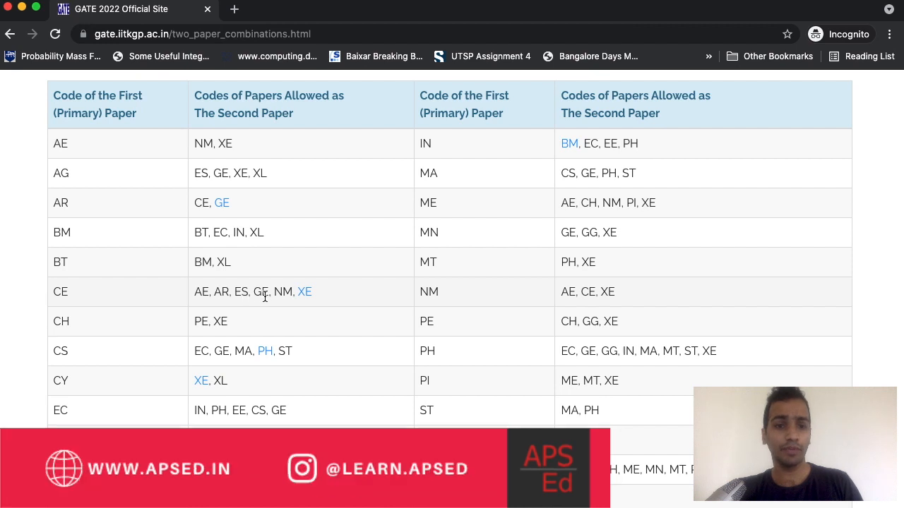
pyautogui.moveTo(279, 292)
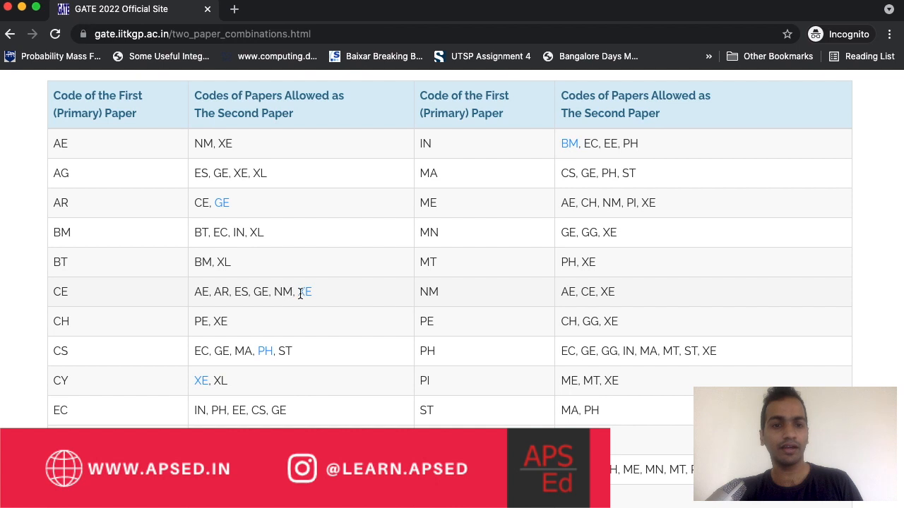
pyautogui.moveTo(305, 292)
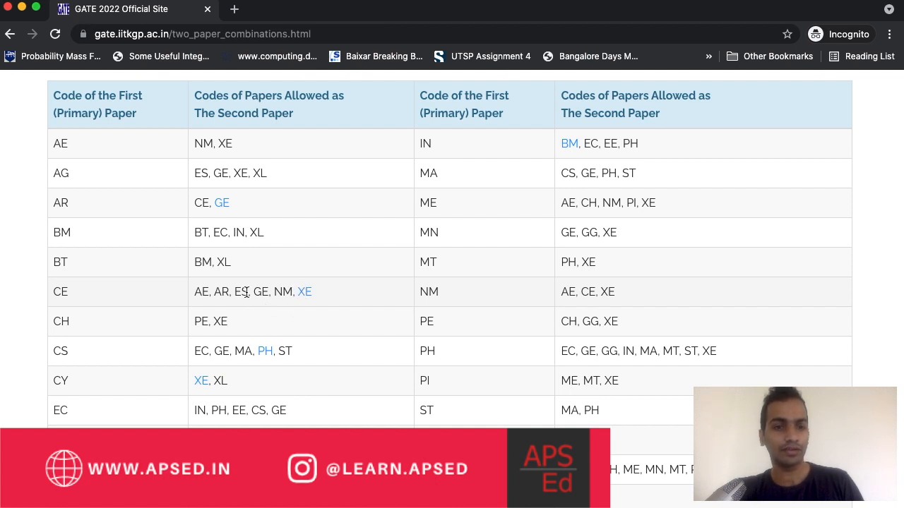
pyautogui.moveTo(240, 290)
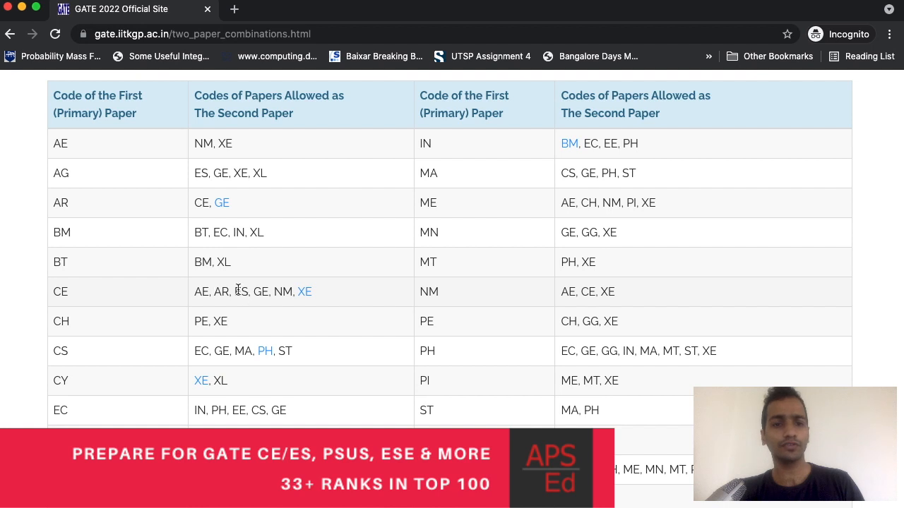
pyautogui.moveTo(316, 295)
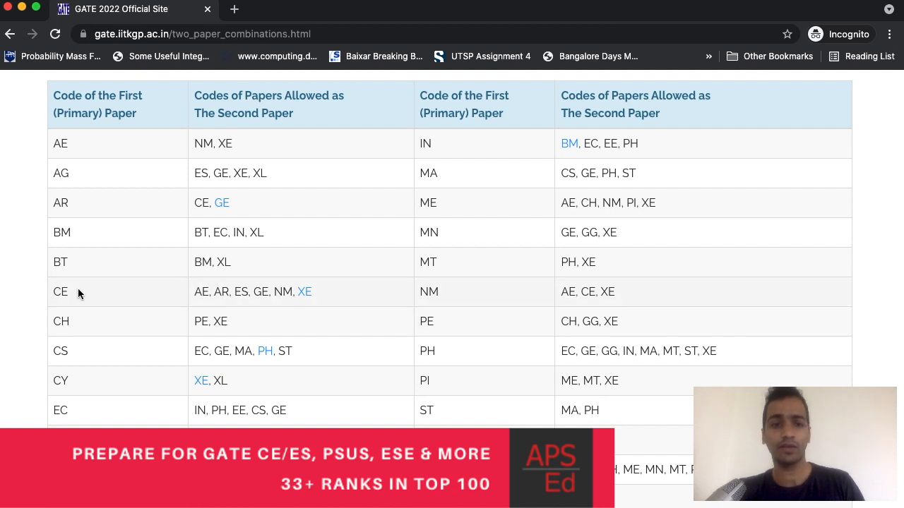
pyautogui.moveTo(256, 290)
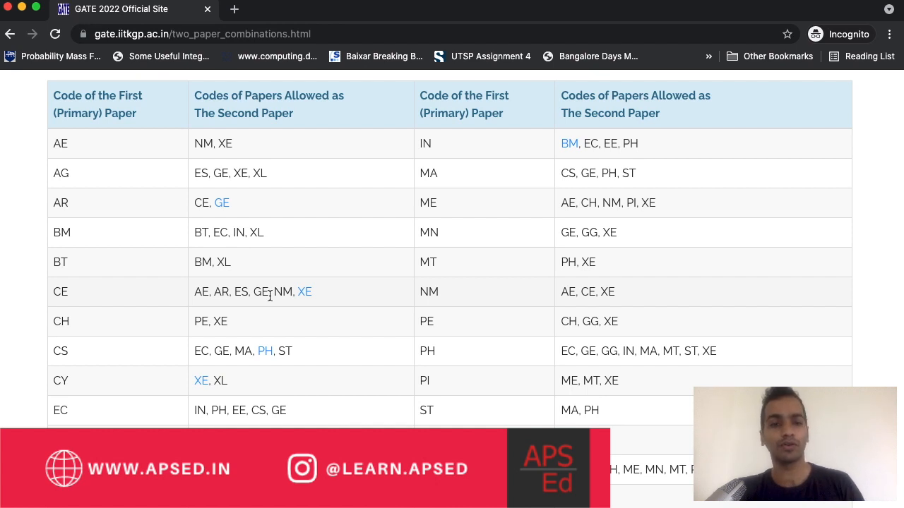
pyautogui.moveTo(259, 305)
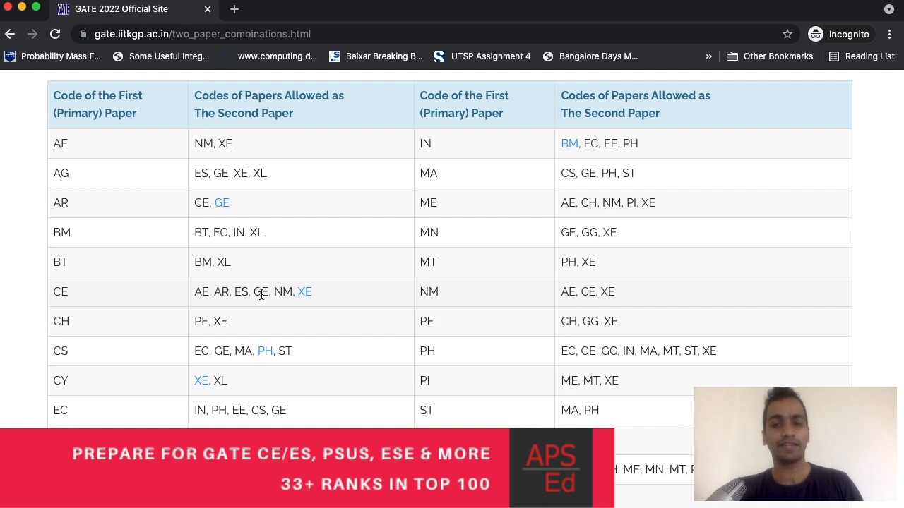
pyautogui.moveTo(259, 293)
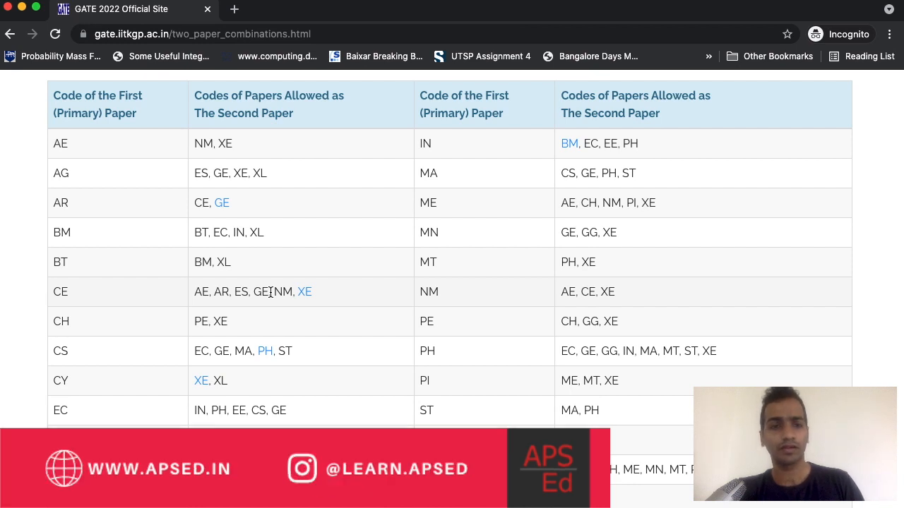
pyautogui.moveTo(252, 304)
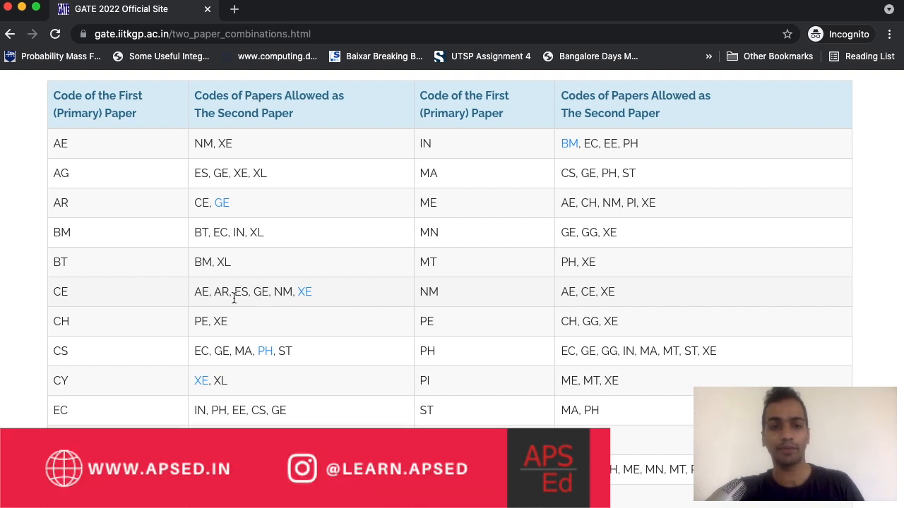
pyautogui.moveTo(260, 299)
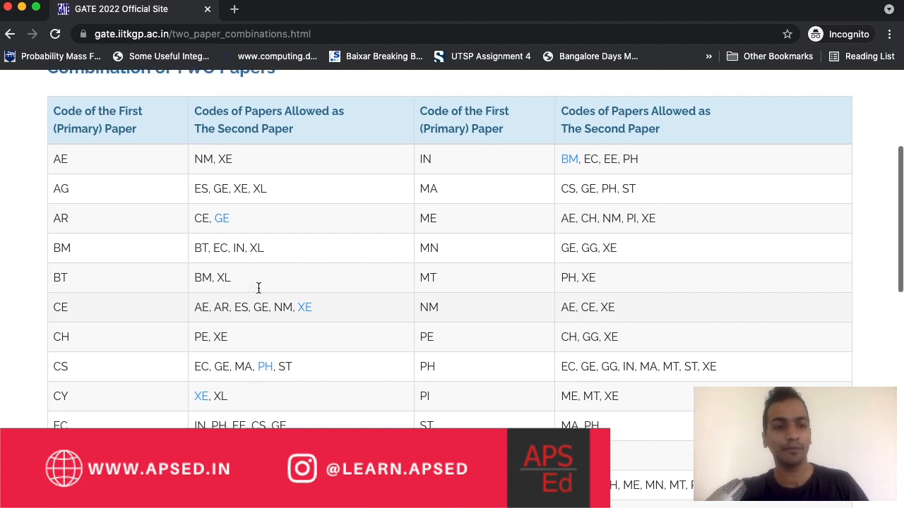
# Step: Go to the GATE syllabus page and open the Civil Engineering syllabus in a new tab
pyautogui.scroll(3)
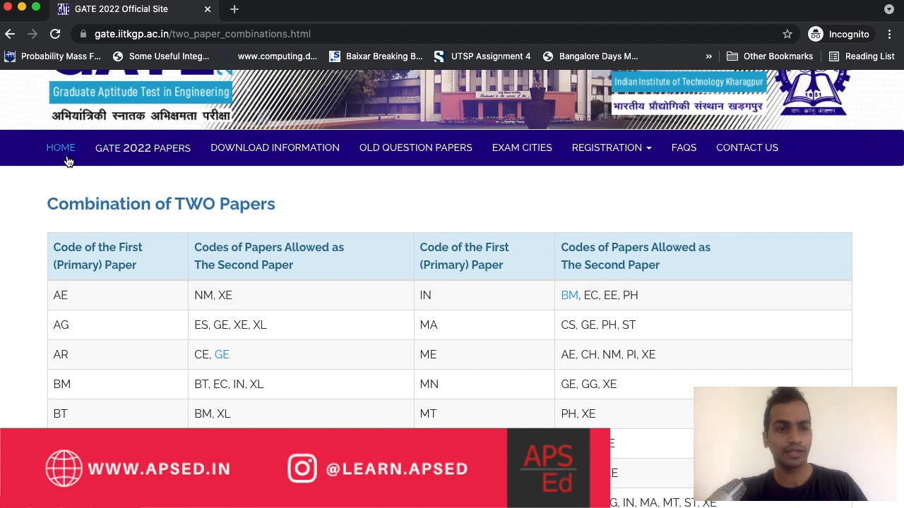
pyautogui.moveTo(370, 151)
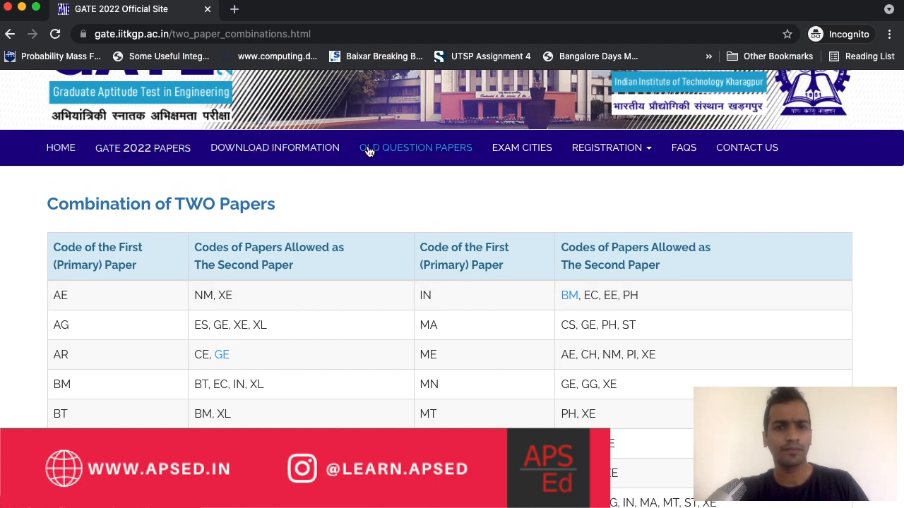
pyautogui.click(142, 147)
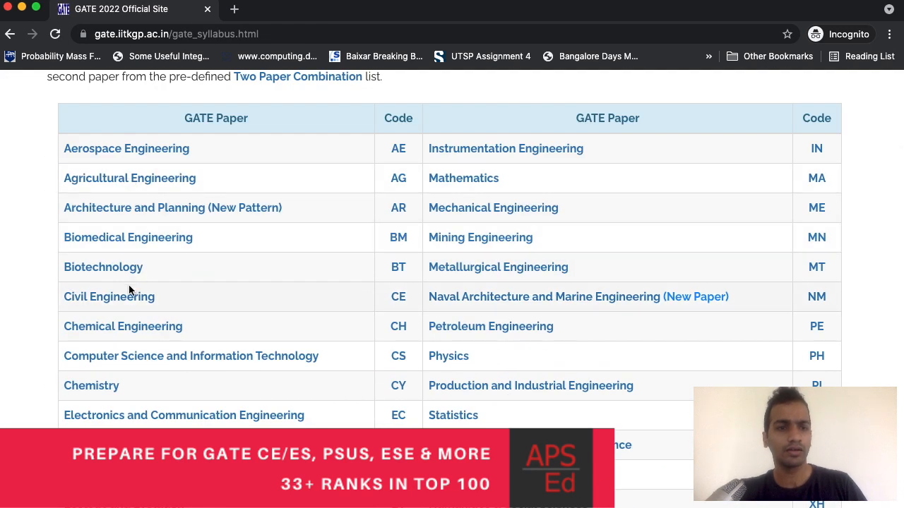
pyautogui.moveTo(124, 299)
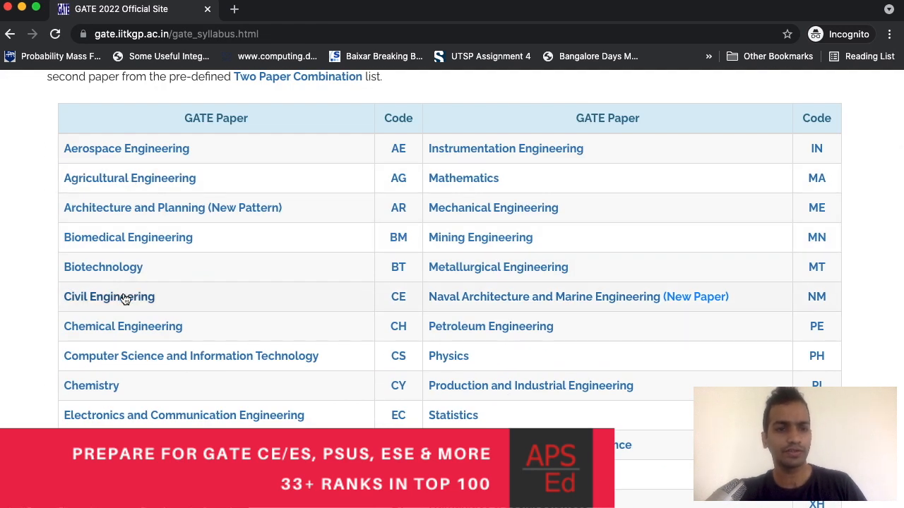
pyautogui.click(109, 296)
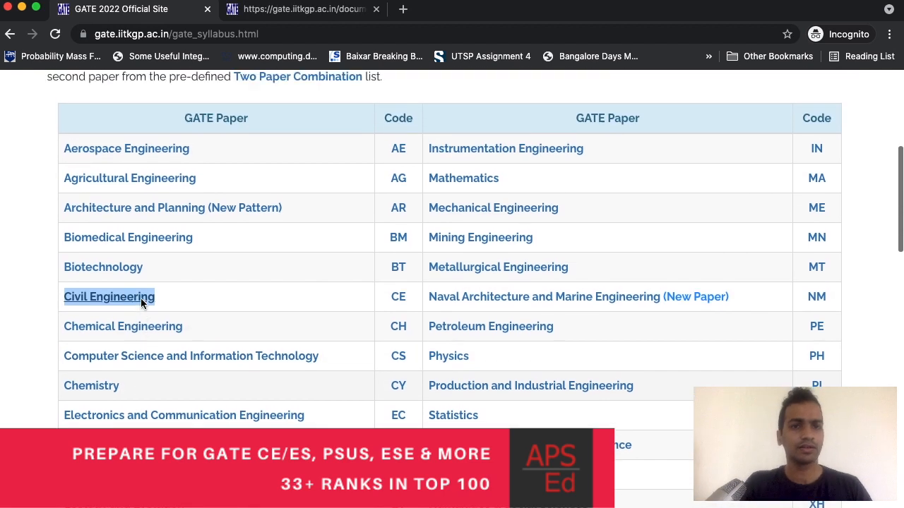
pyautogui.rightClick(127, 150)
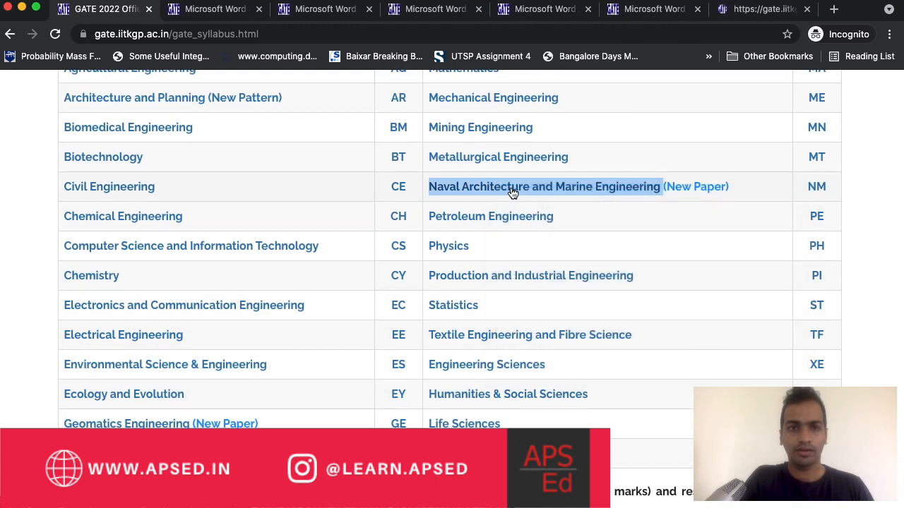
pyautogui.scroll(-3)
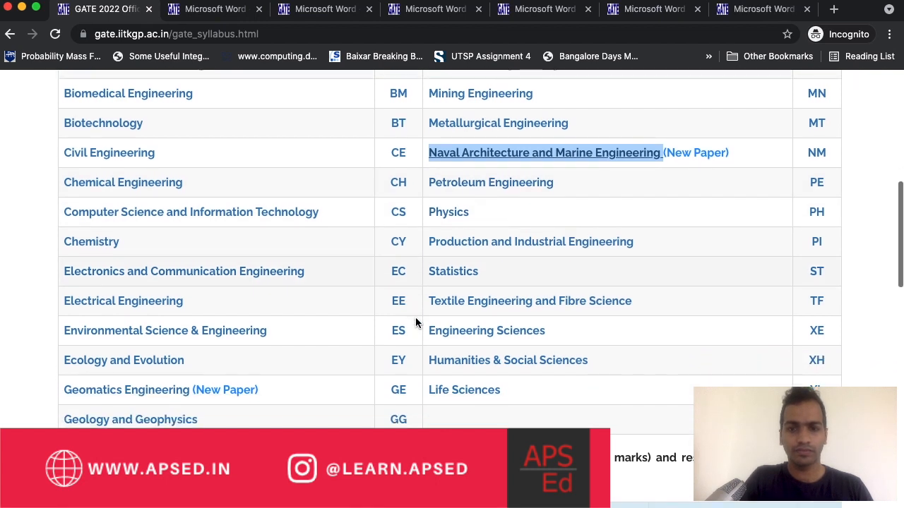
pyautogui.moveTo(486, 330)
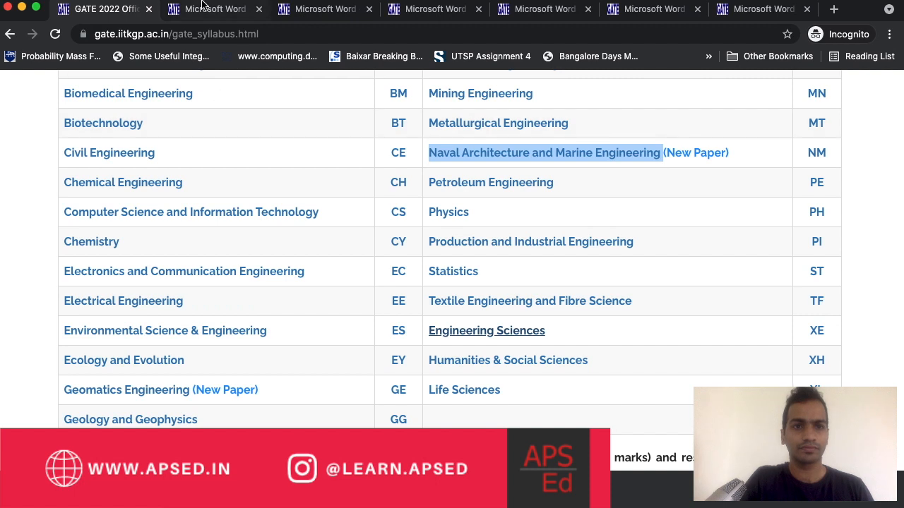
# Step: Switch to the CE syllabus PDF and scroll to page 3's environmental and transportation topics
pyautogui.click(109, 153)
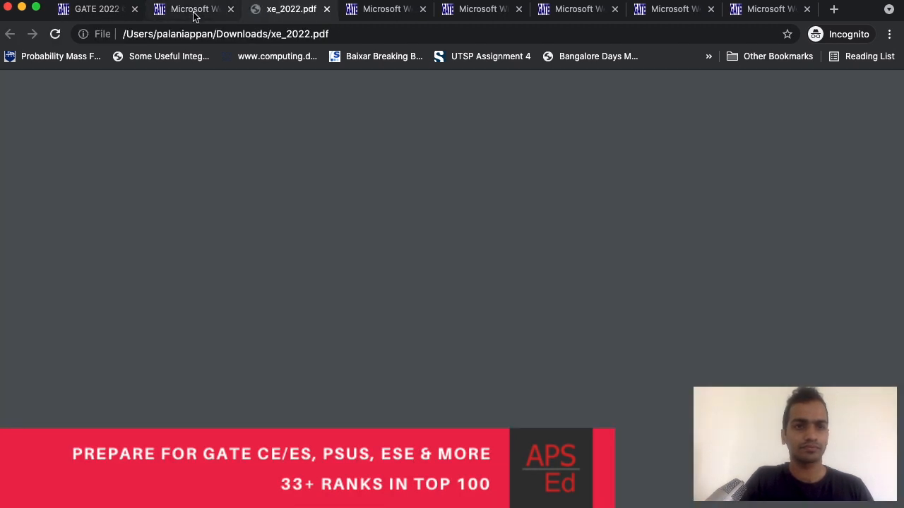
pyautogui.click(196, 9)
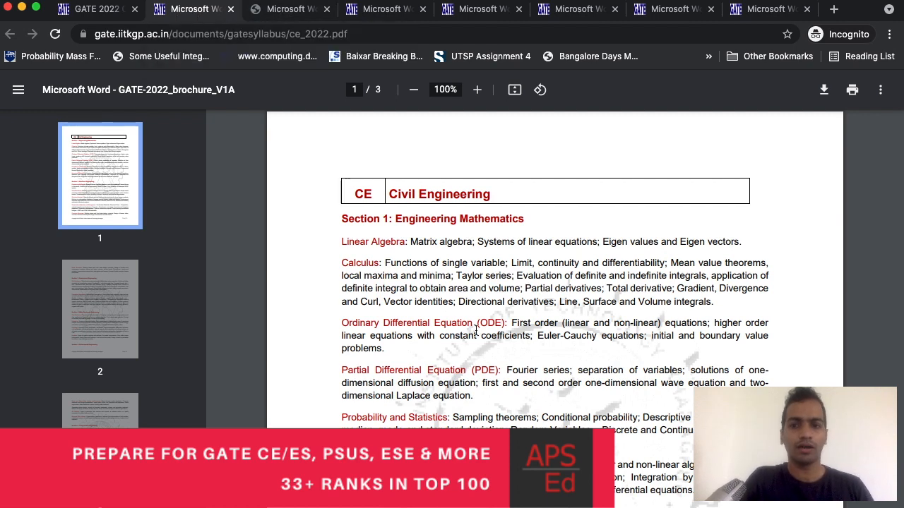
pyautogui.scroll(-3)
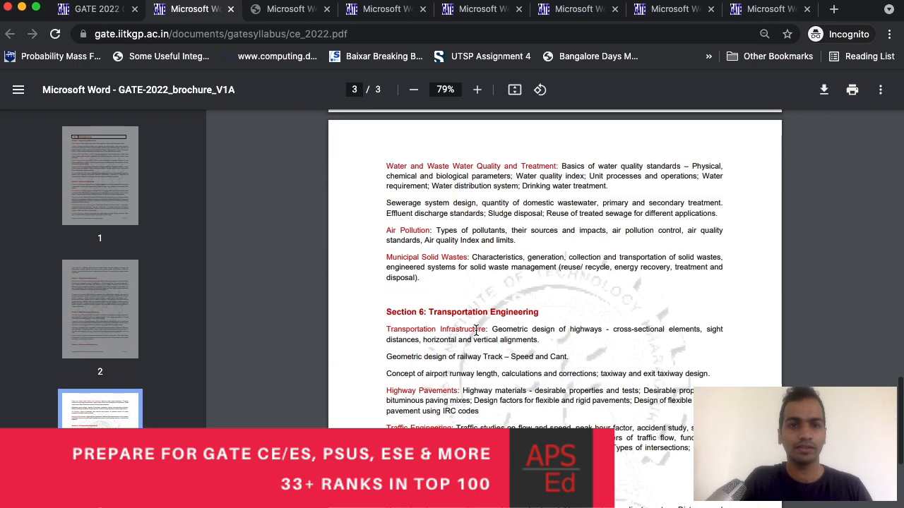
# Step: Bring up ae_2022.pdf and read from Engineering Mathematics down to Section 6 Propulsion
pyautogui.click(406, 11)
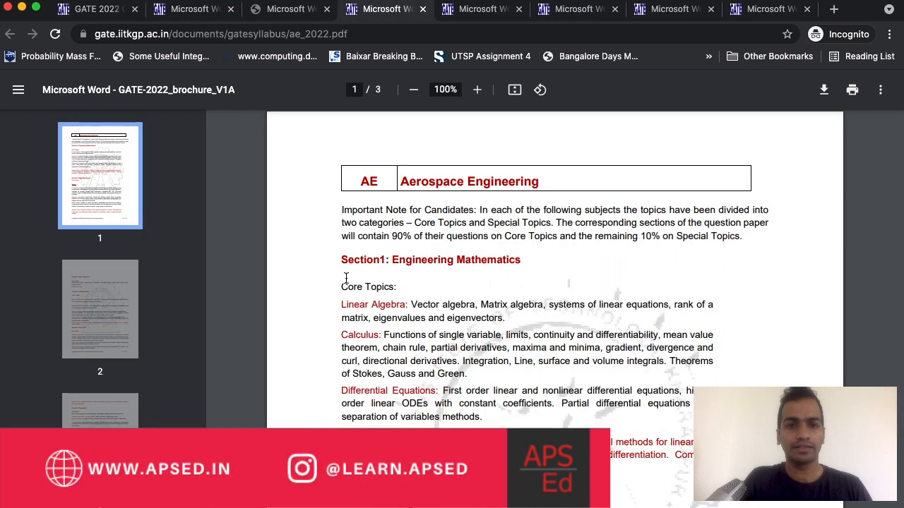
pyautogui.moveTo(325, 336)
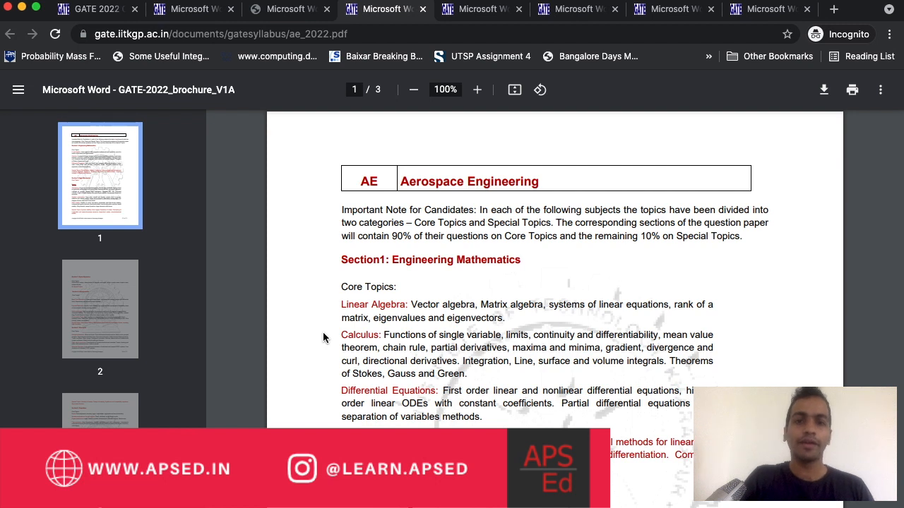
pyautogui.scroll(-3)
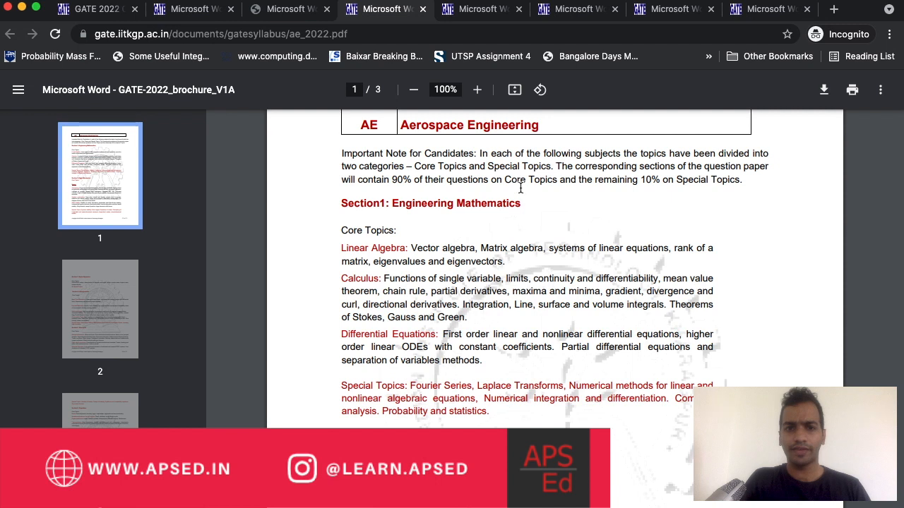
pyautogui.moveTo(453, 179)
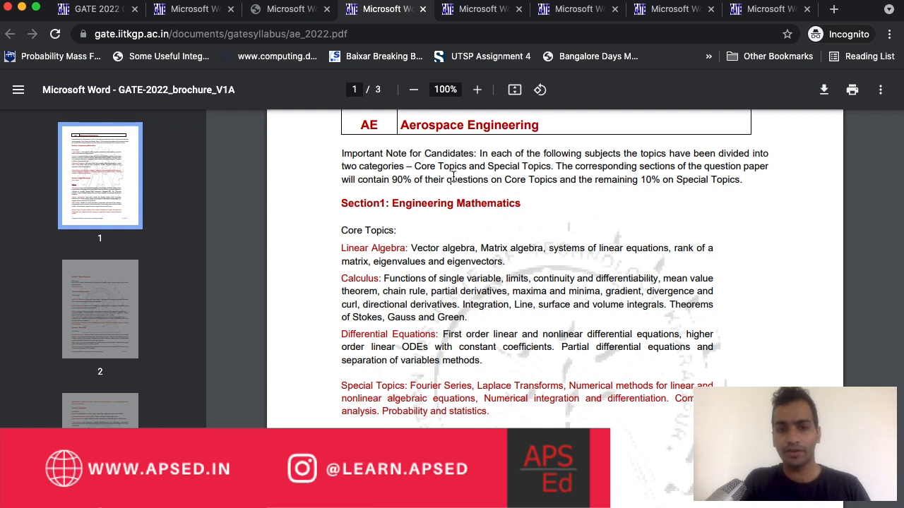
pyautogui.moveTo(500, 177)
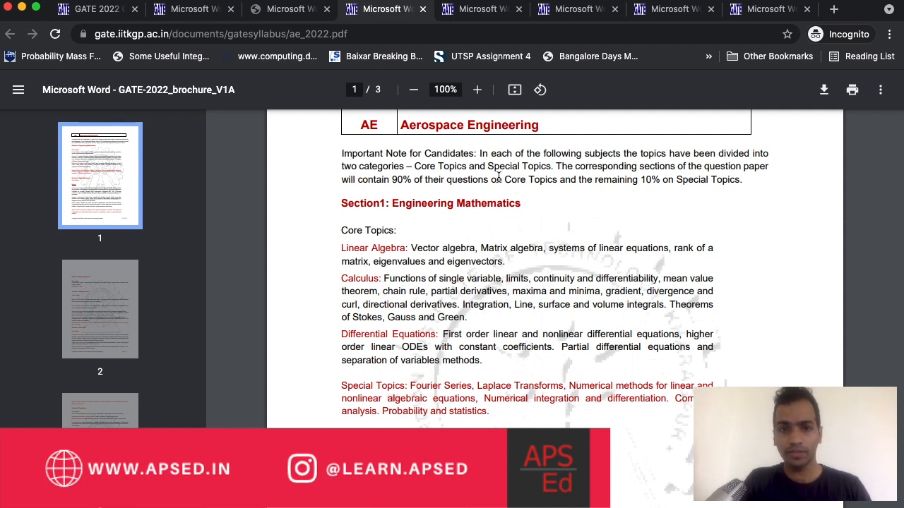
pyautogui.moveTo(406, 205)
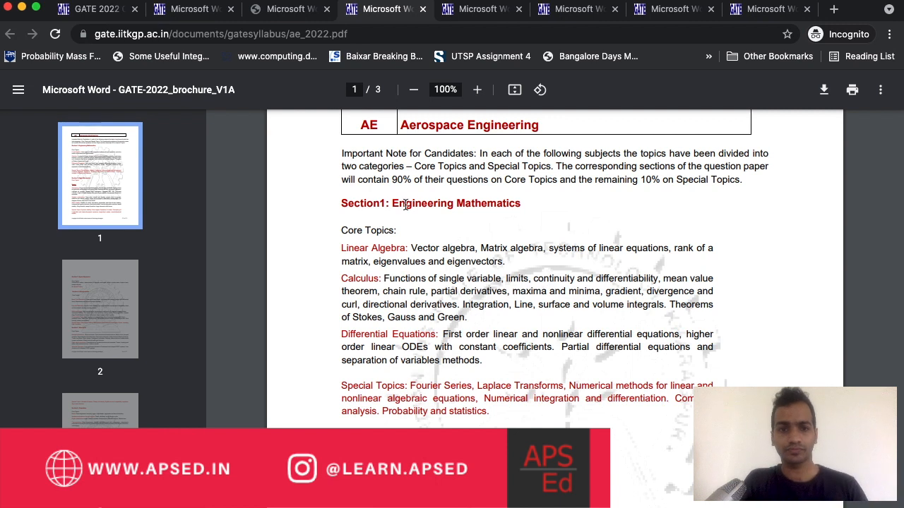
pyautogui.scroll(-3)
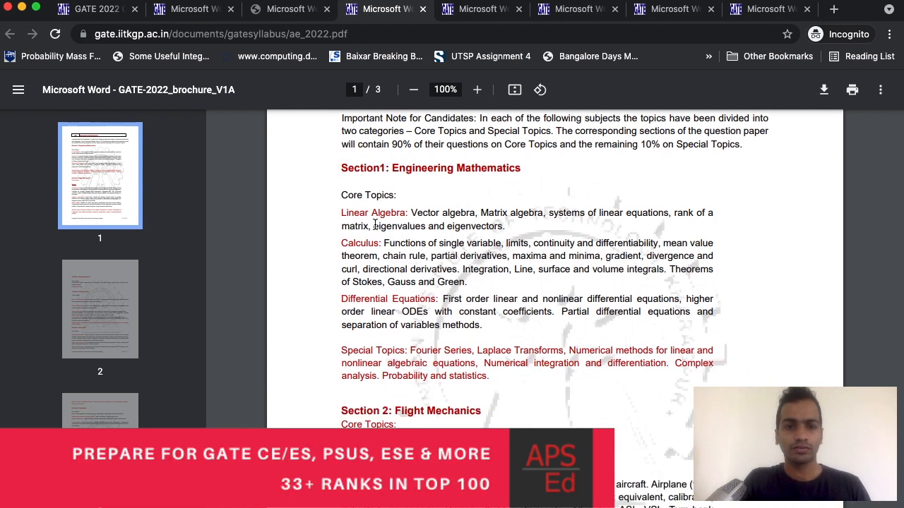
pyautogui.moveTo(327, 243)
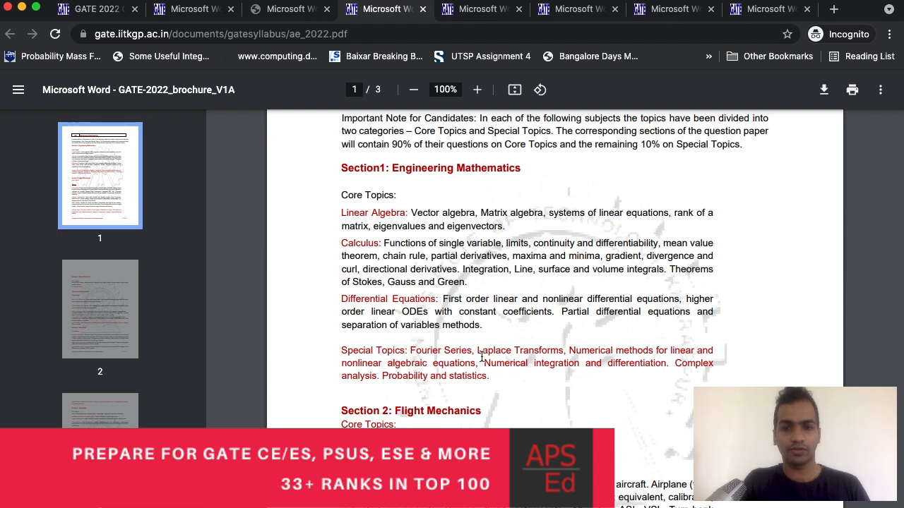
pyautogui.moveTo(374, 250)
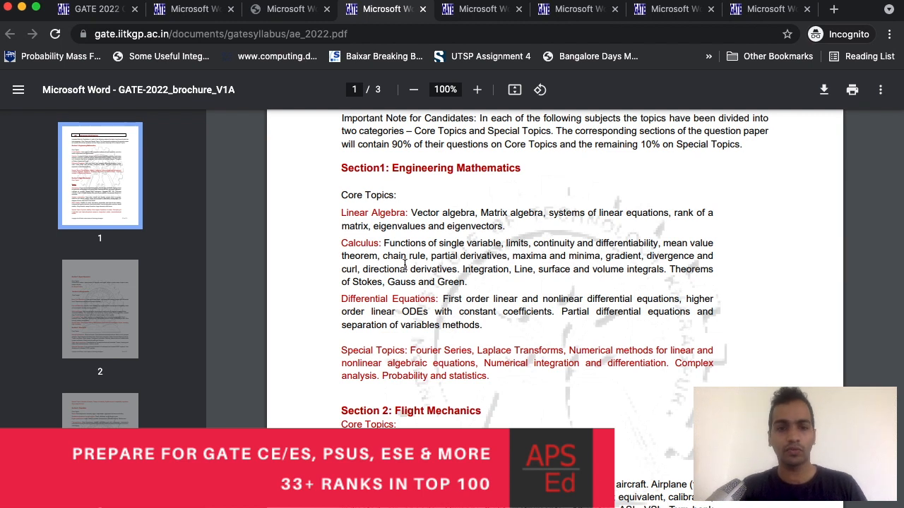
pyautogui.scroll(-3)
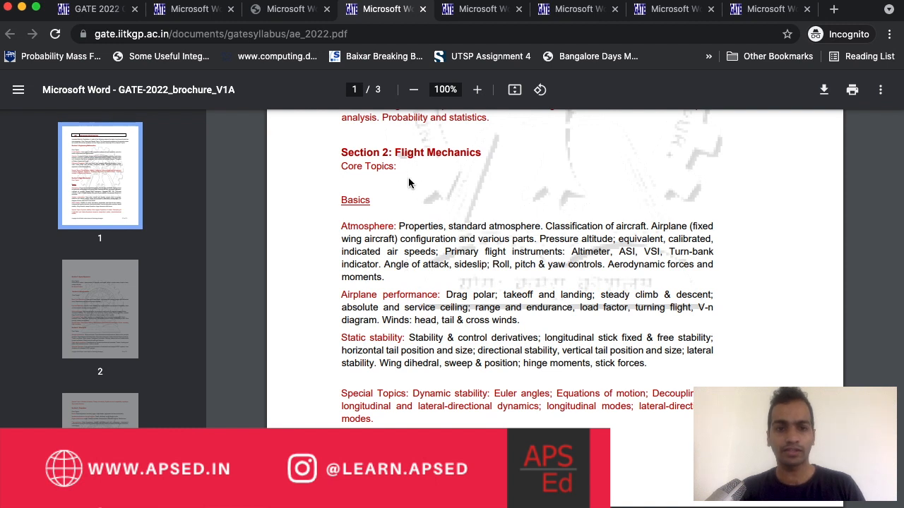
pyautogui.scroll(-3)
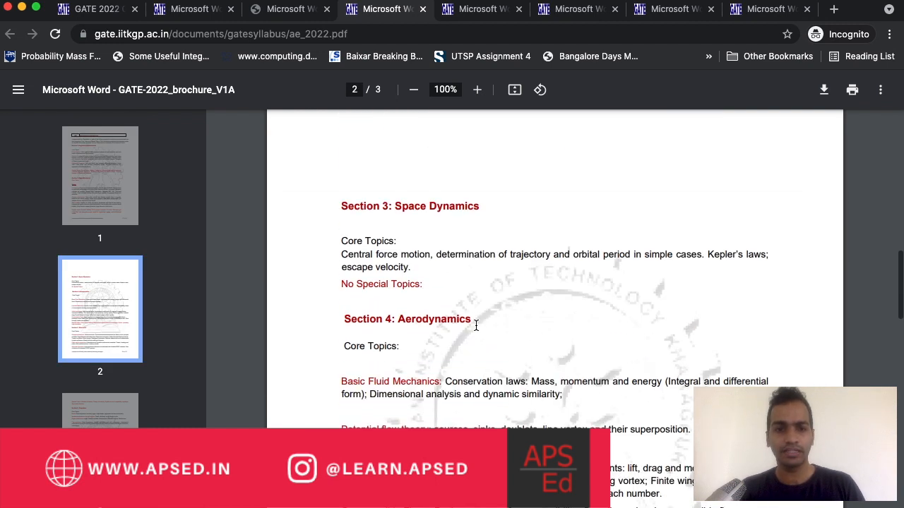
pyautogui.scroll(-3)
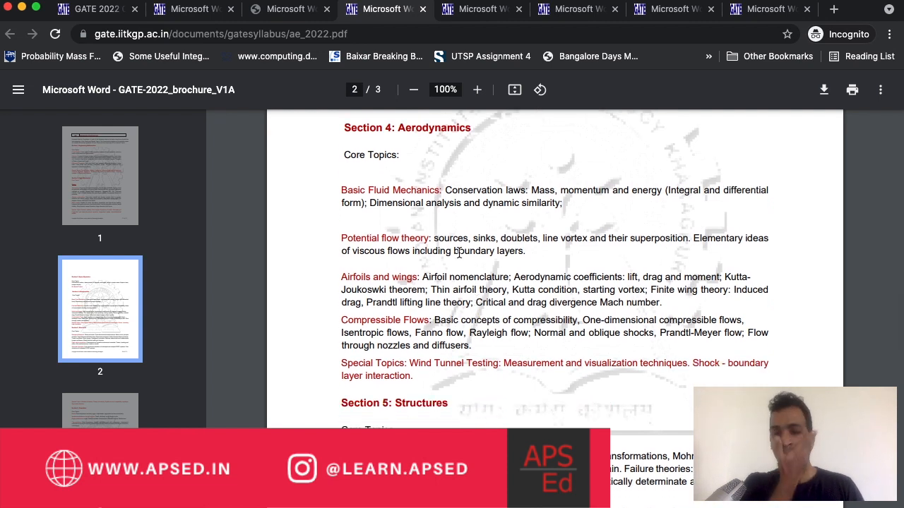
pyautogui.moveTo(390, 195)
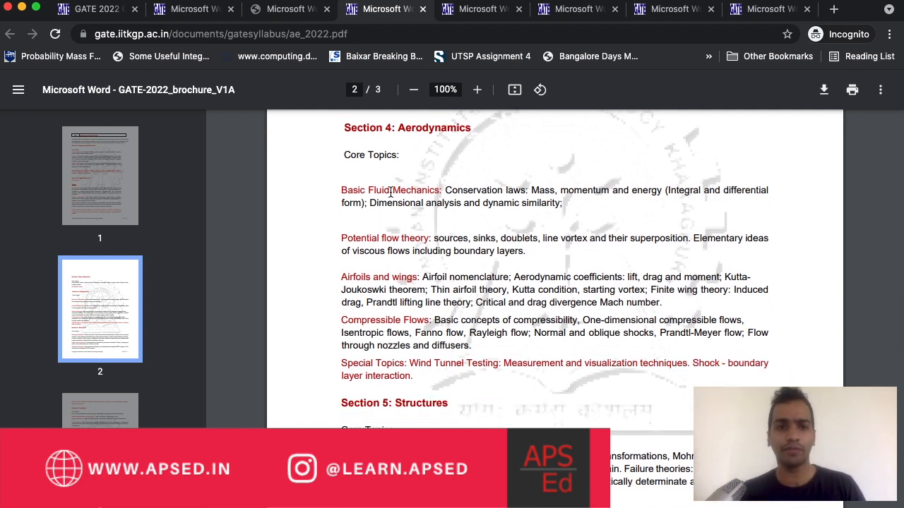
pyautogui.moveTo(360, 266)
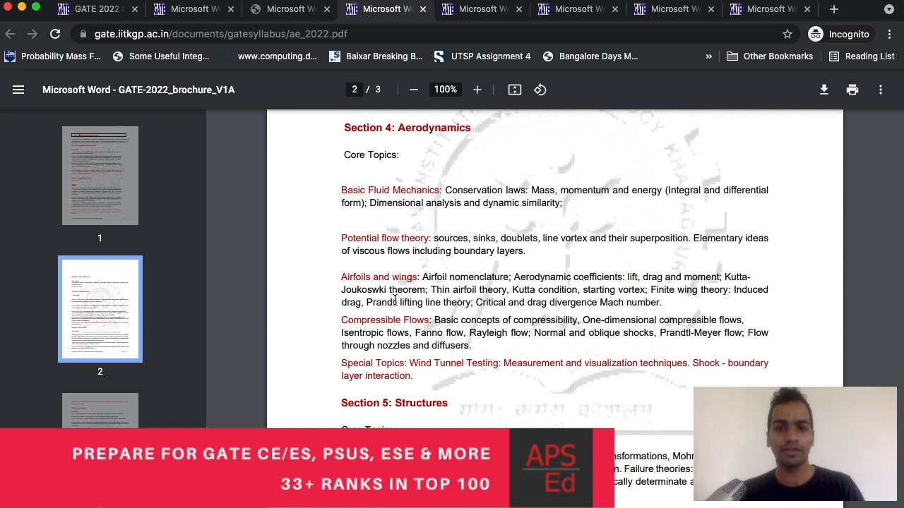
pyautogui.moveTo(383, 330)
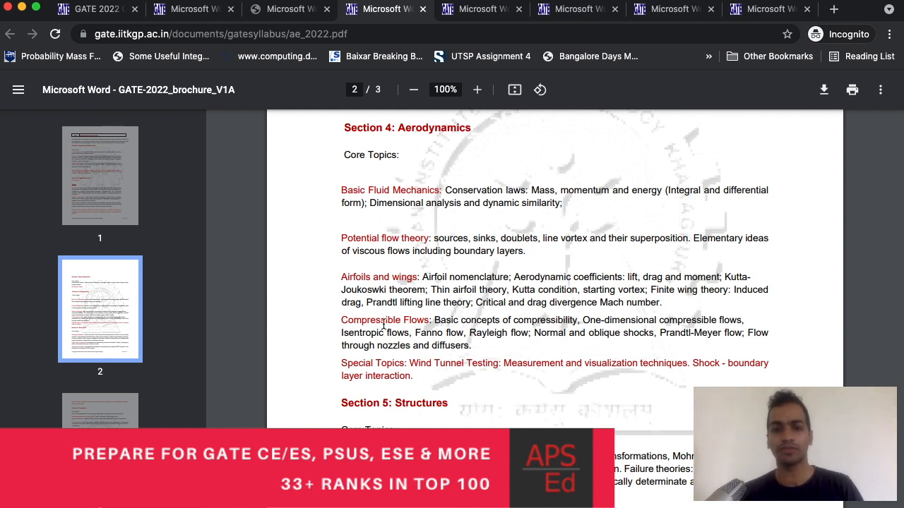
pyautogui.scroll(-3)
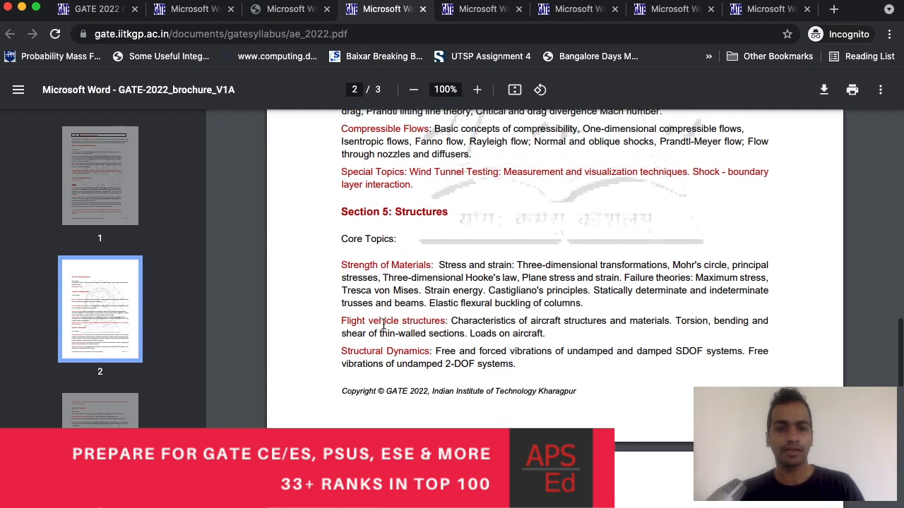
pyautogui.moveTo(388, 282)
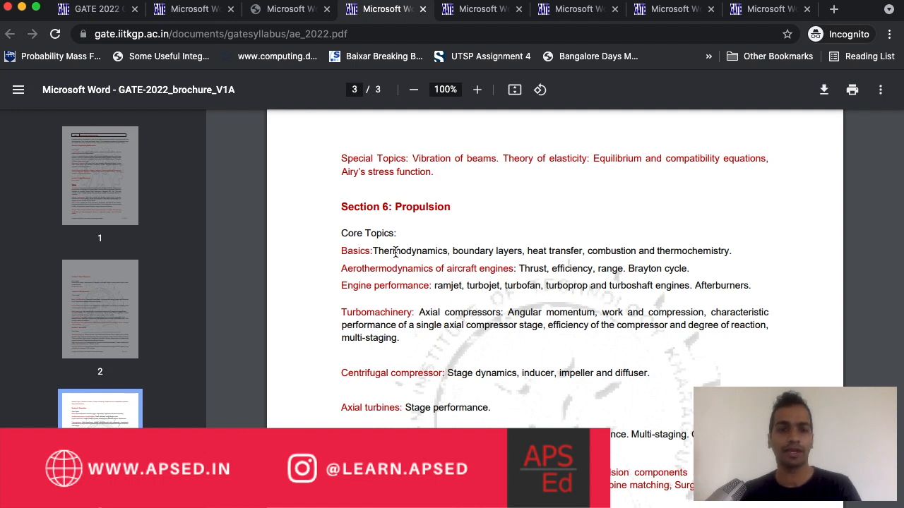
pyautogui.scroll(-3)
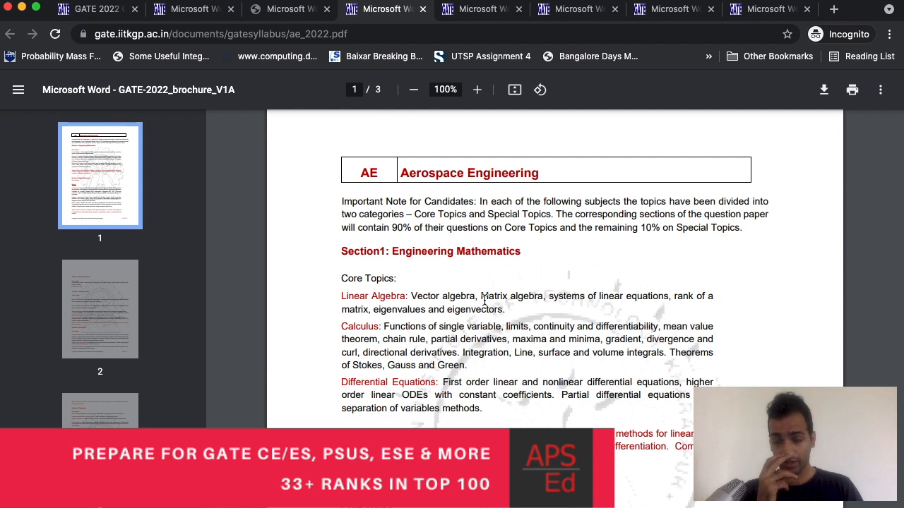
pyautogui.scroll(-3)
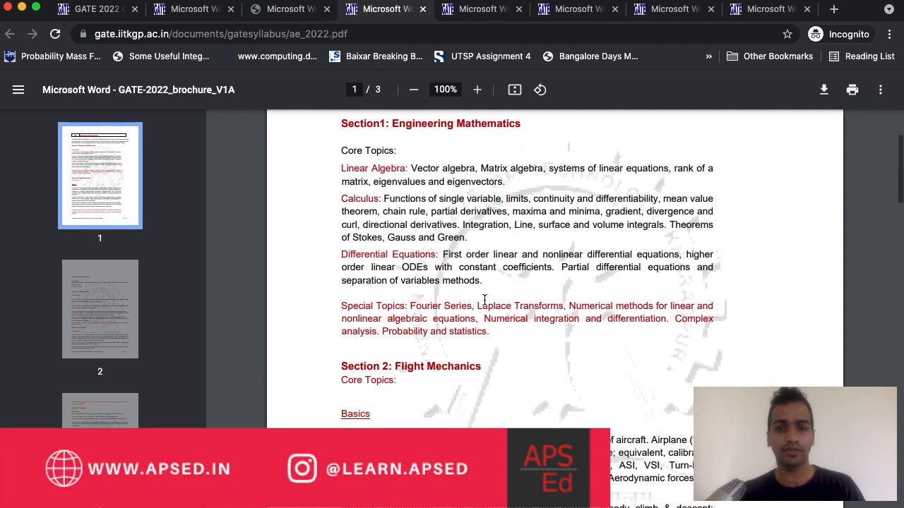
pyautogui.scroll(-3)
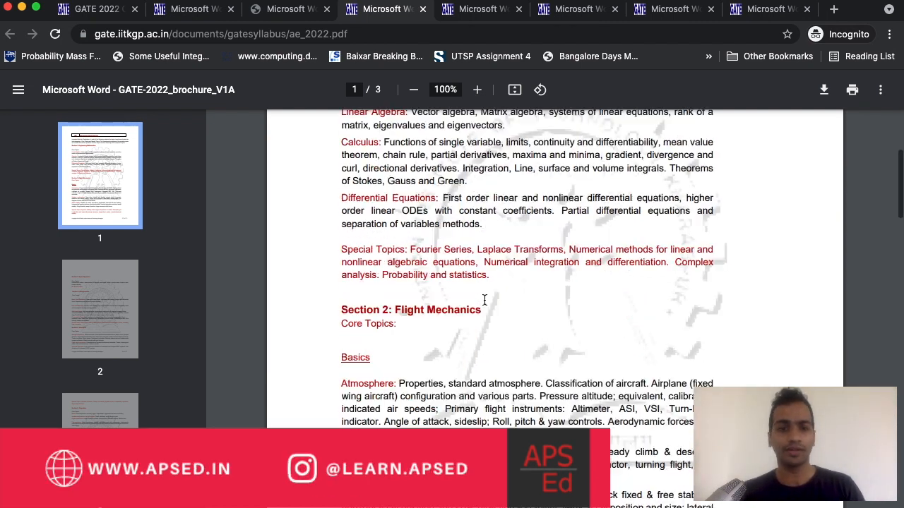
pyautogui.scroll(-3)
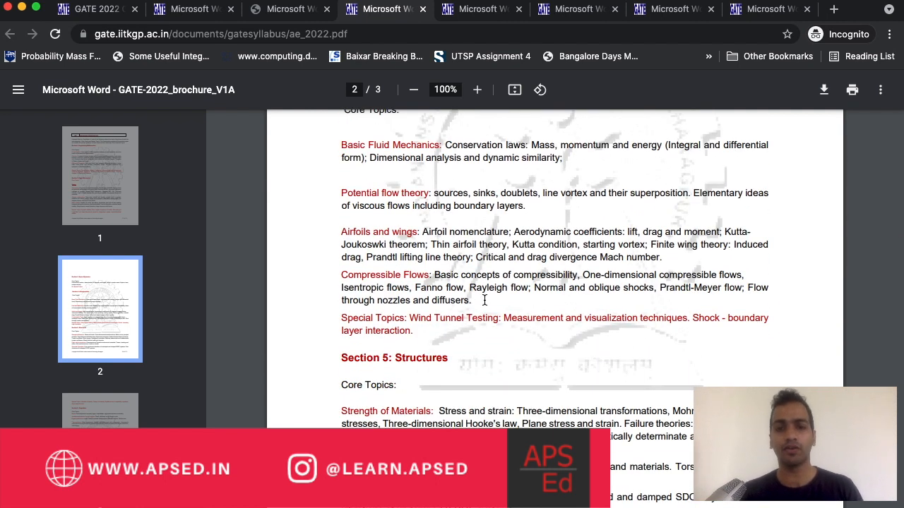
pyautogui.scroll(-3)
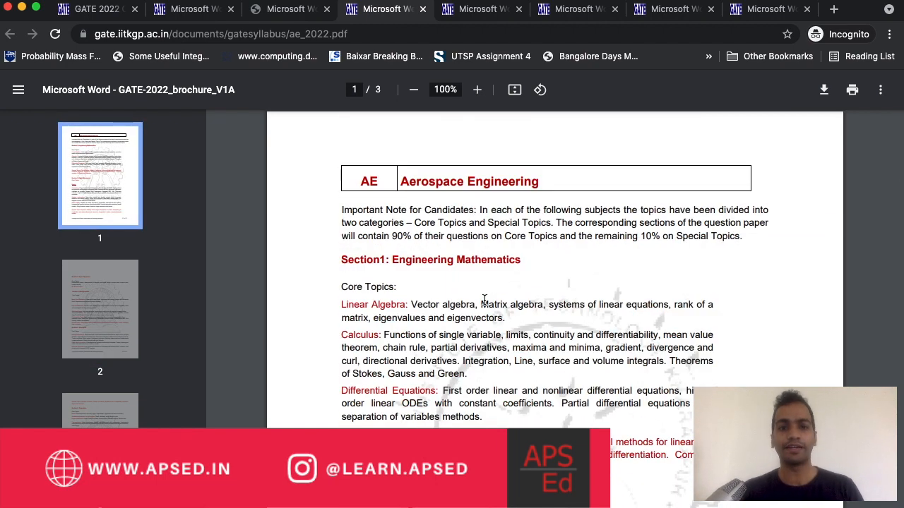
pyautogui.moveTo(555, 76)
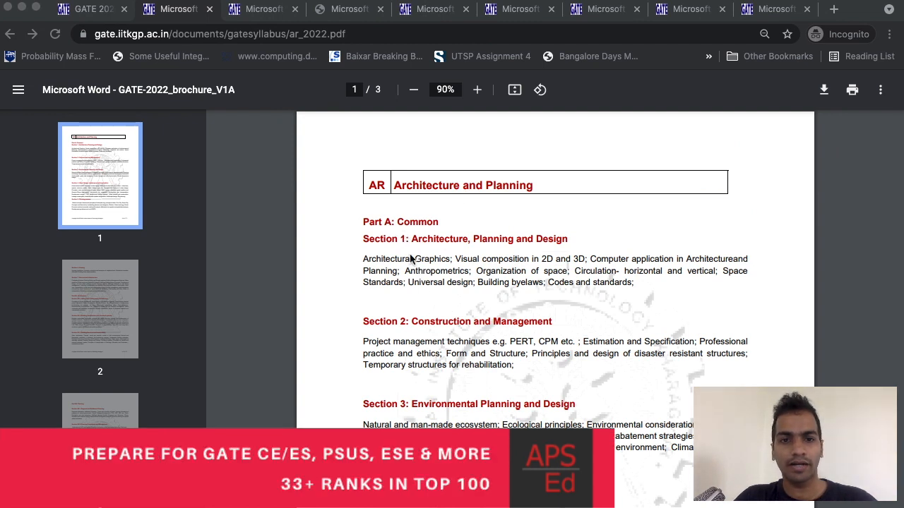
# Step: Read the AR syllabus from page 1 through Section B1.3 Building Services and Sustainability
pyautogui.scroll(-3)
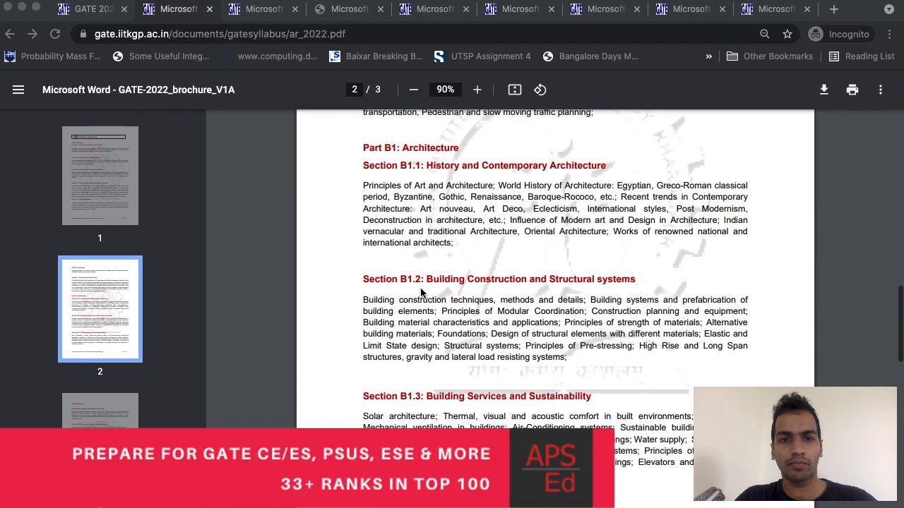
pyautogui.scroll(-3)
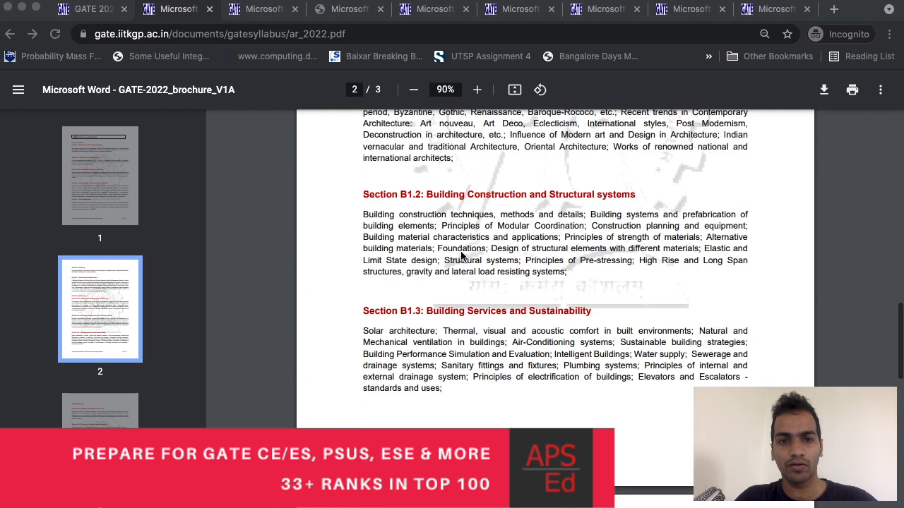
pyautogui.scroll(-3)
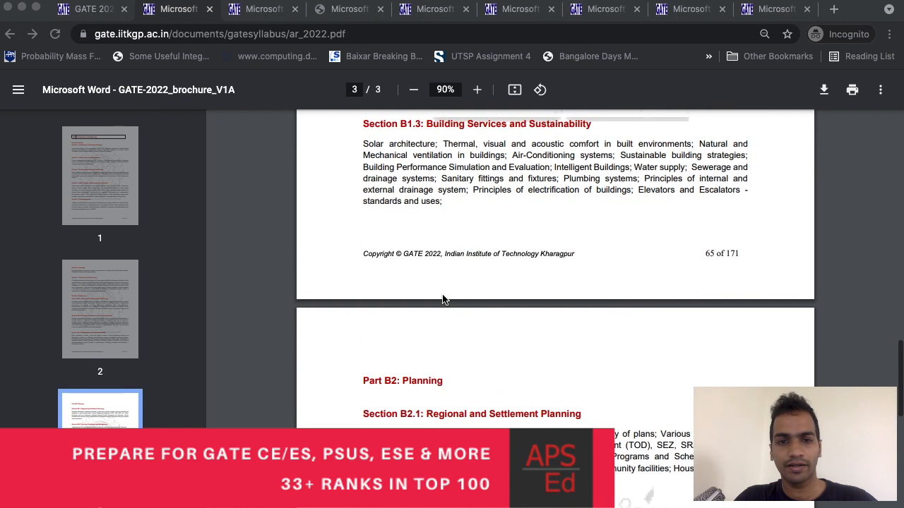
pyautogui.click(100, 175)
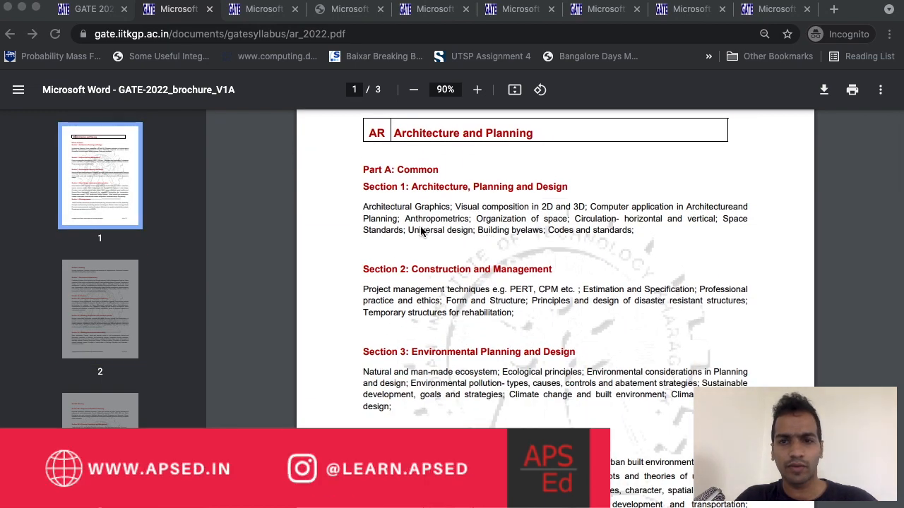
pyautogui.moveTo(417, 294)
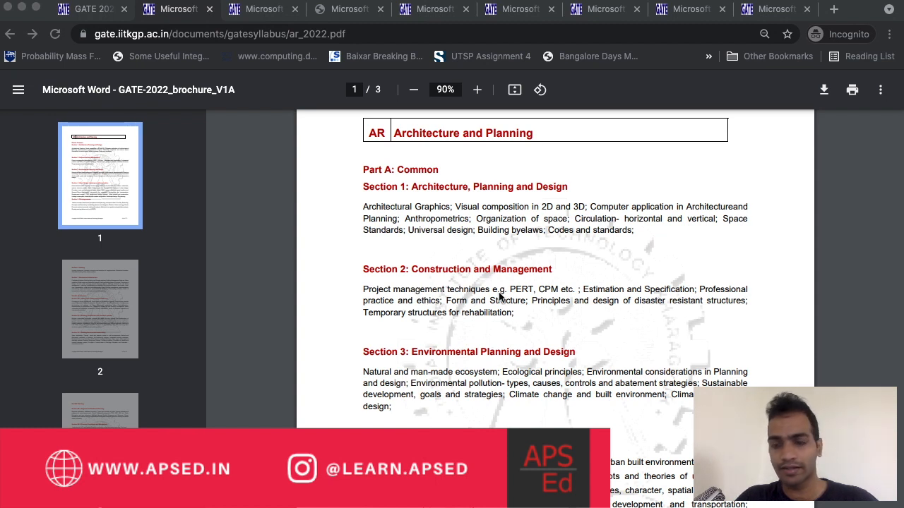
pyautogui.moveTo(501, 306)
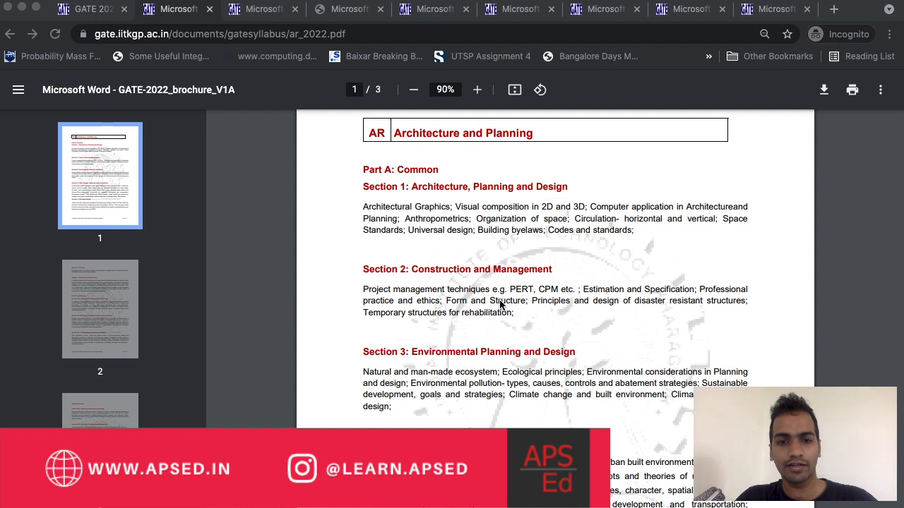
pyautogui.scroll(-3)
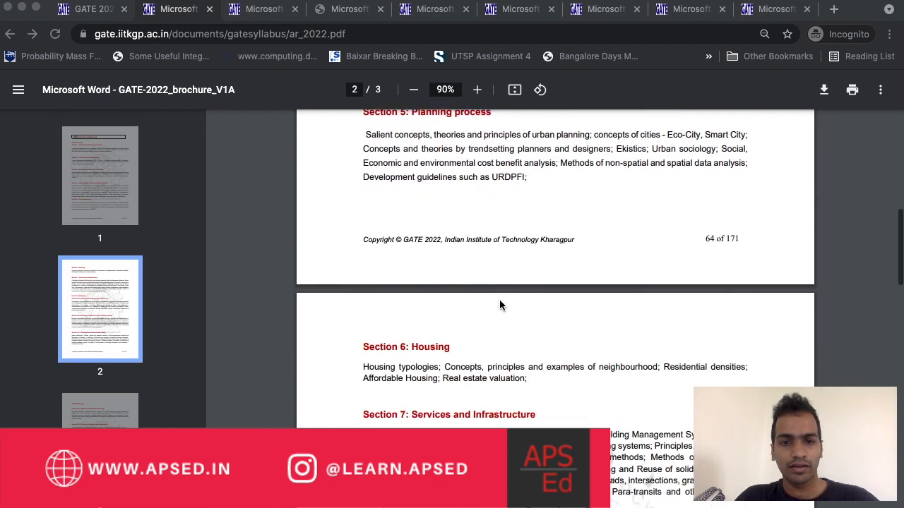
pyautogui.scroll(-3)
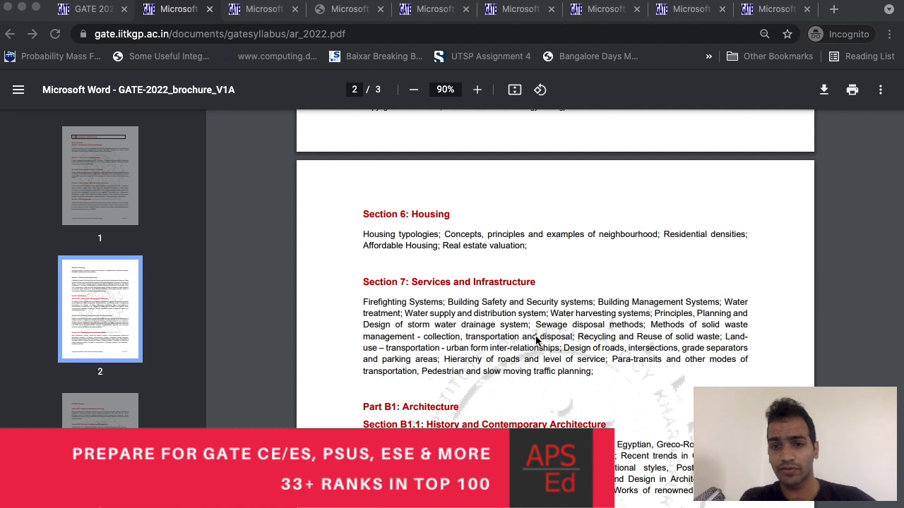
pyautogui.moveTo(605, 355)
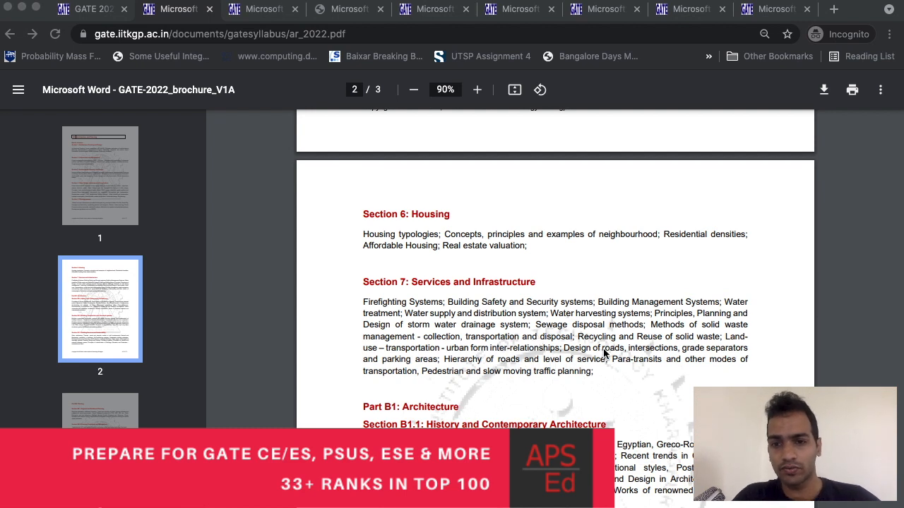
pyautogui.moveTo(507, 353)
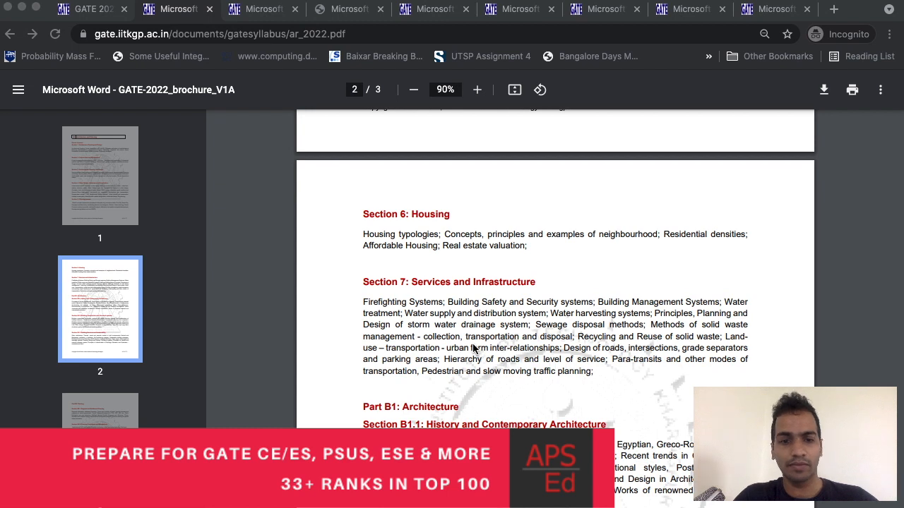
pyautogui.scroll(-3)
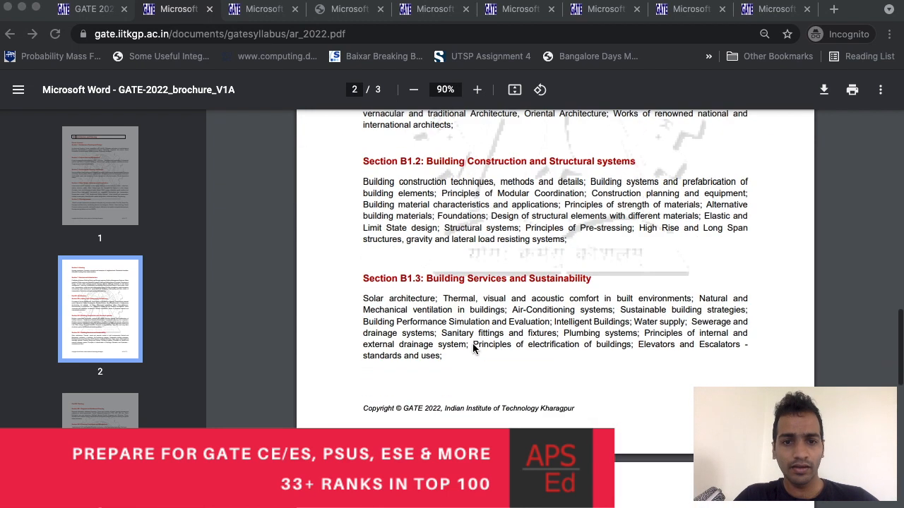
# Step: Read Part B2 Planning on page 3 of the AR syllabus, then bring up the Geomatics syllabus
pyautogui.scroll(-3)
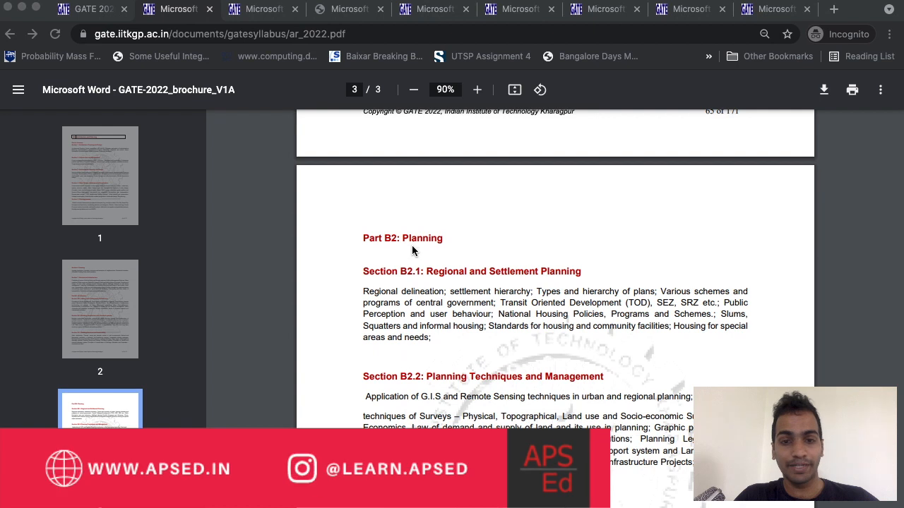
pyautogui.scroll(-3)
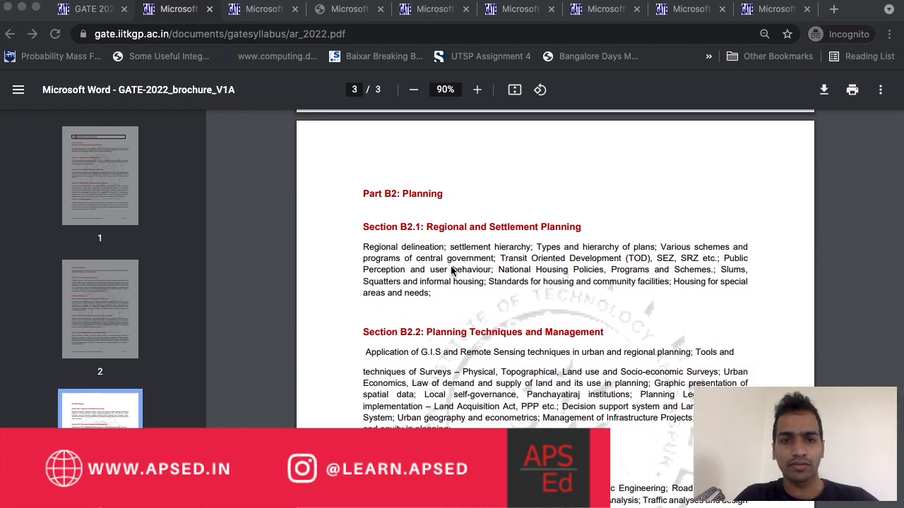
pyautogui.scroll(-3)
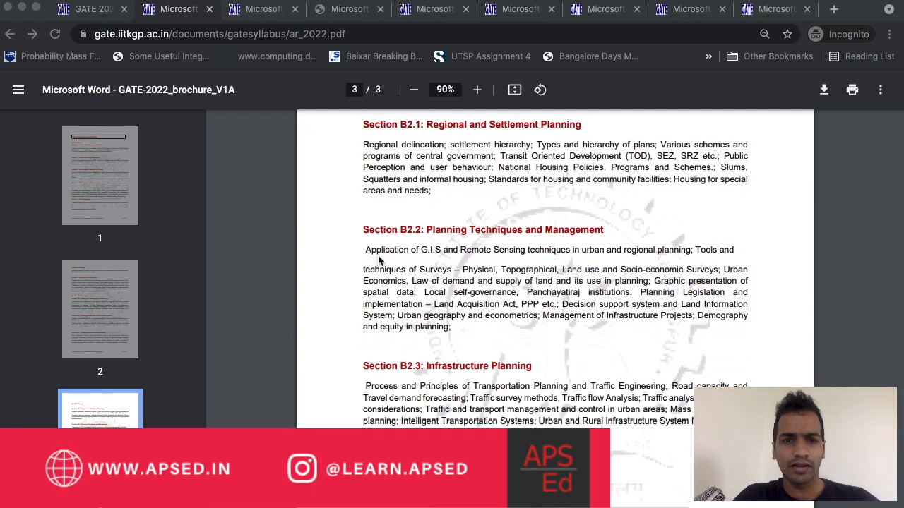
pyautogui.moveTo(469, 275)
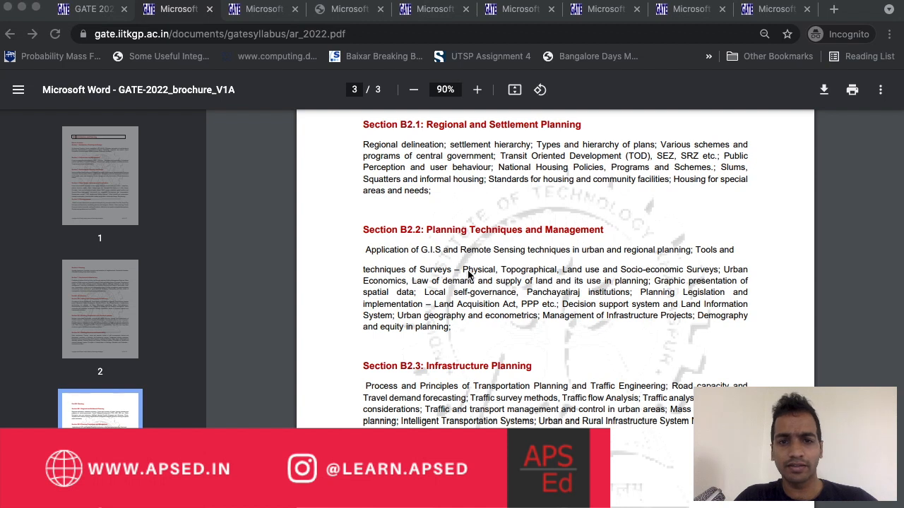
pyautogui.moveTo(459, 262)
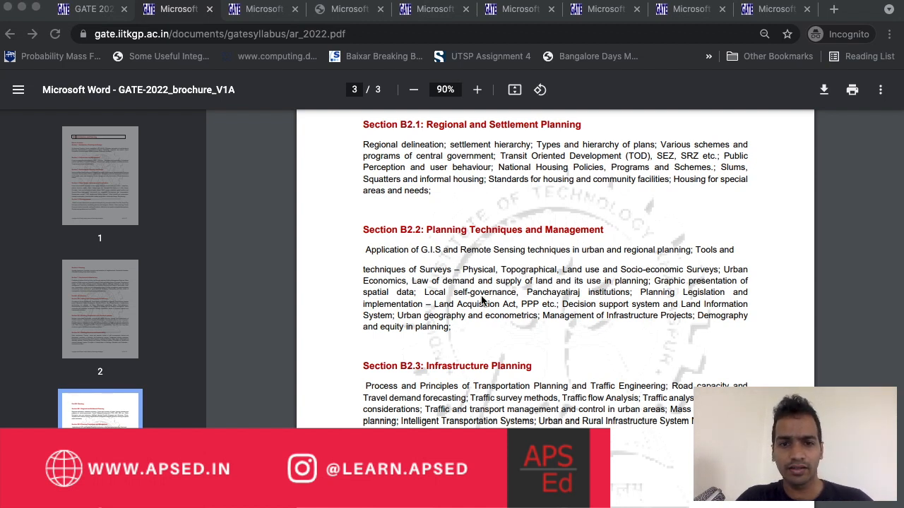
pyautogui.scroll(-3)
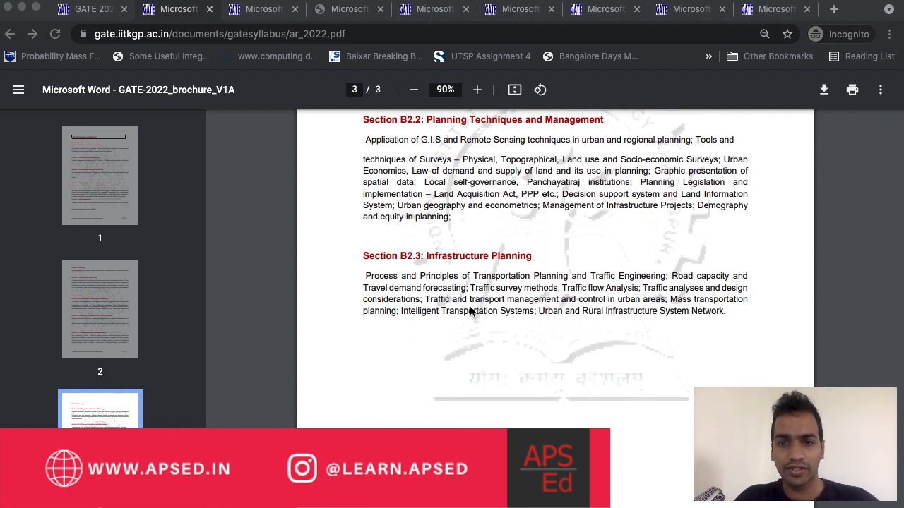
pyautogui.scroll(-3)
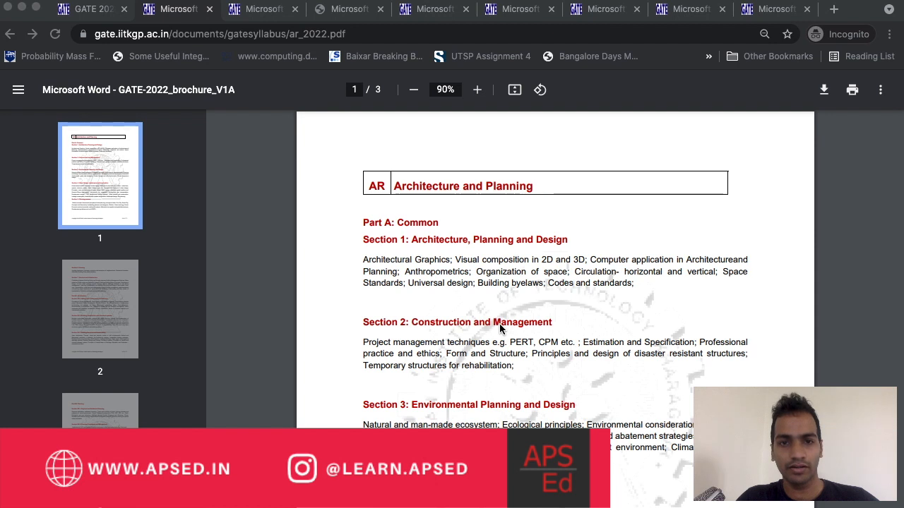
pyautogui.click(570, 9)
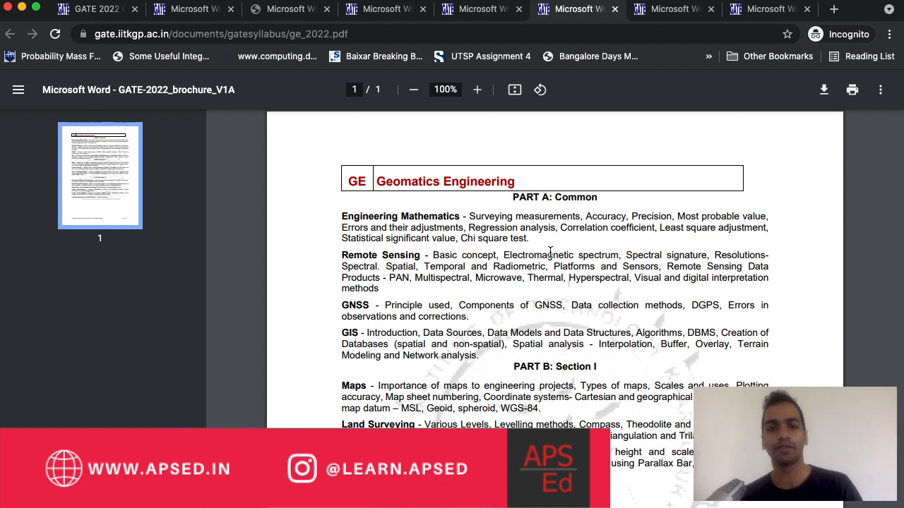
# Step: Scroll the Geomatics Engineering syllabus past Part B Section I to Section II
pyautogui.scroll(-3)
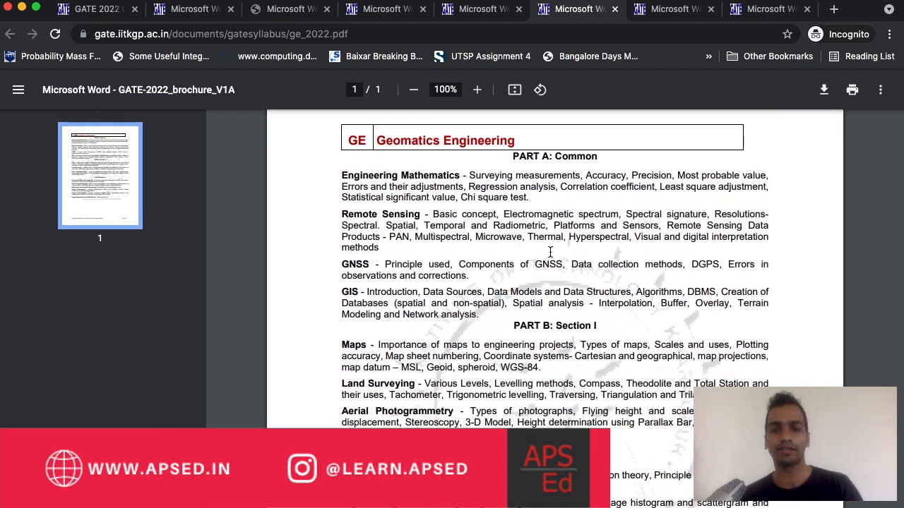
pyautogui.moveTo(358, 263)
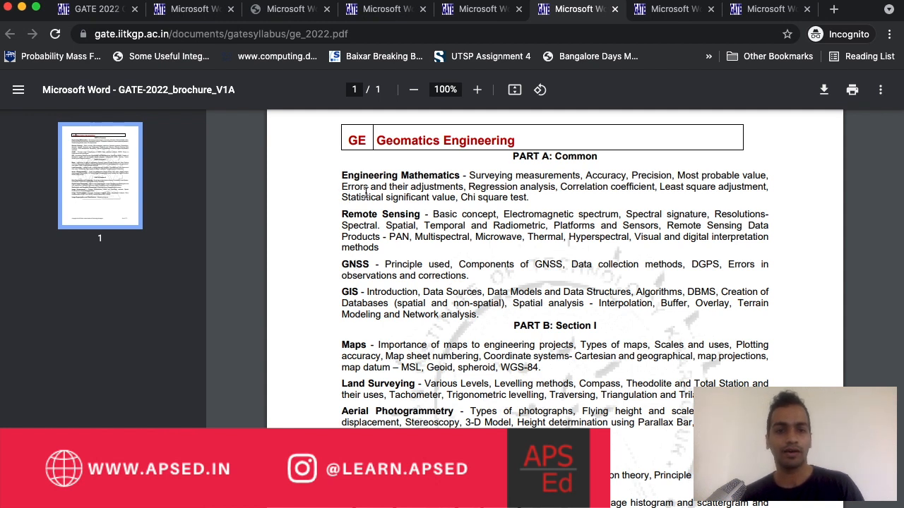
pyautogui.scroll(-3)
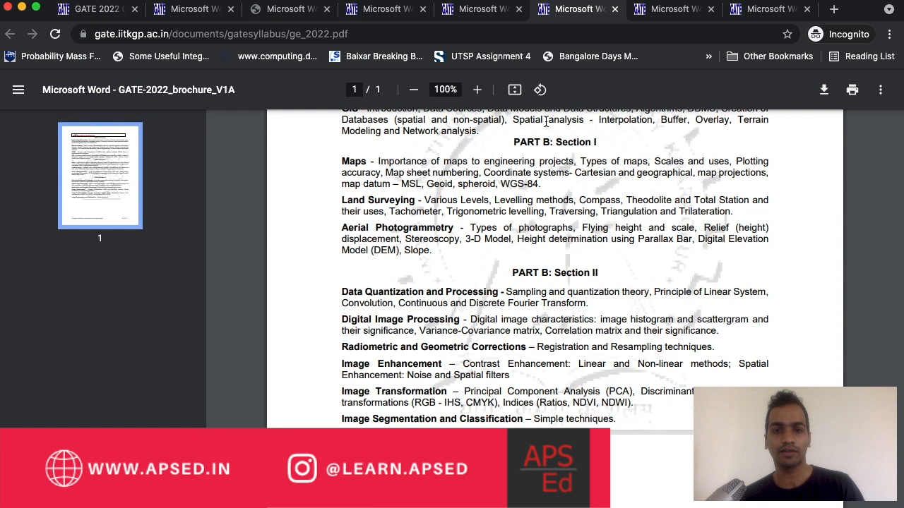
pyautogui.moveTo(504, 248)
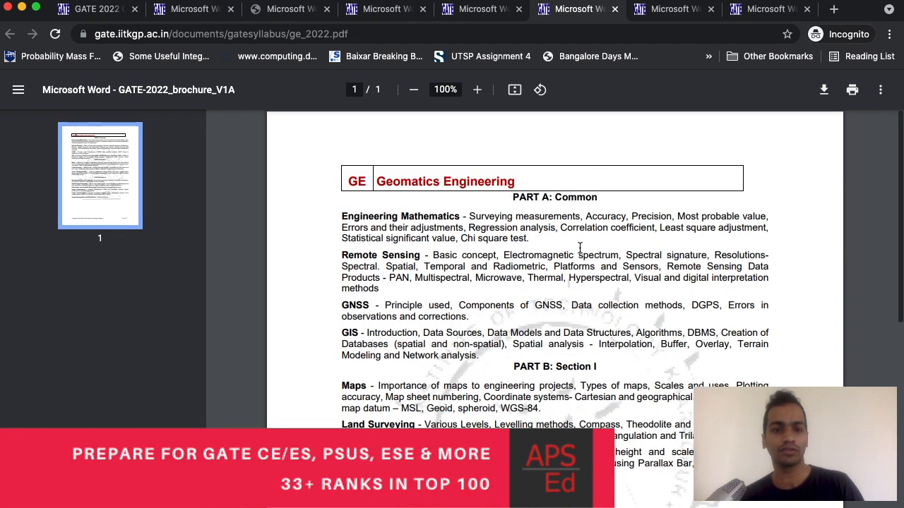
pyautogui.scroll(-3)
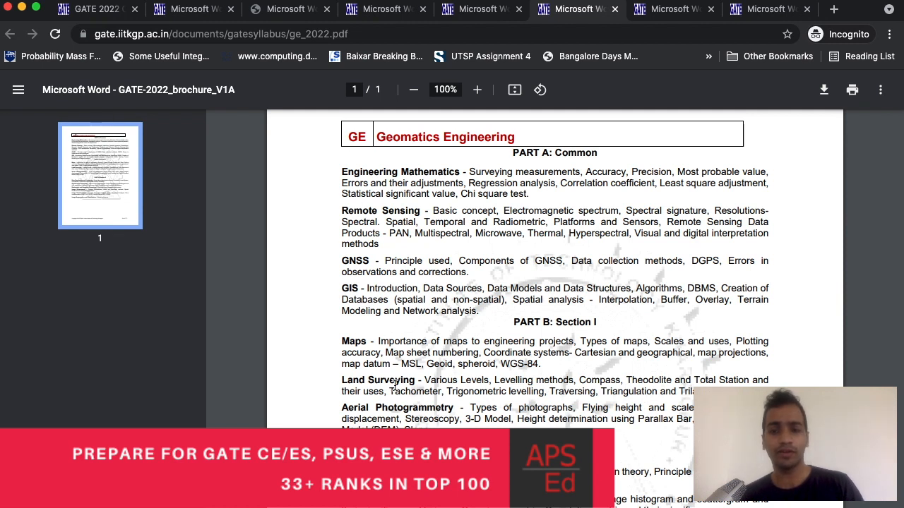
pyautogui.moveTo(423, 255)
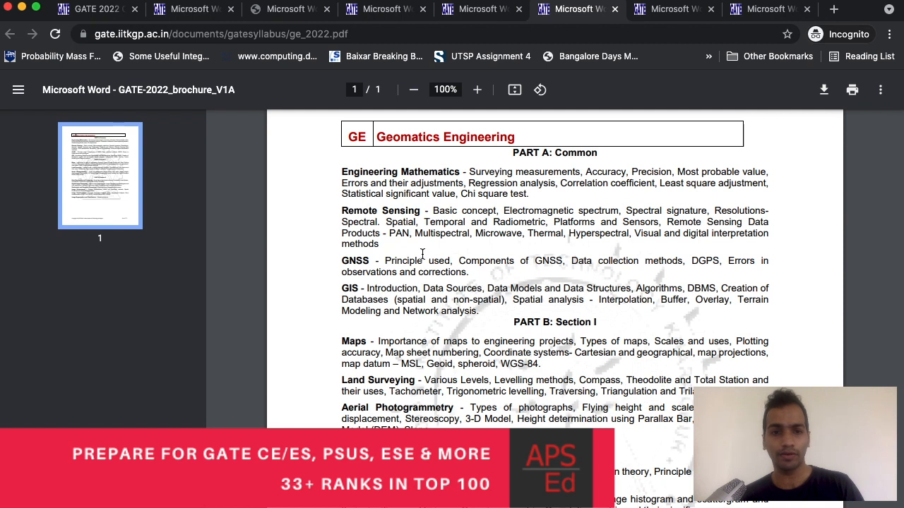
pyautogui.moveTo(444, 380)
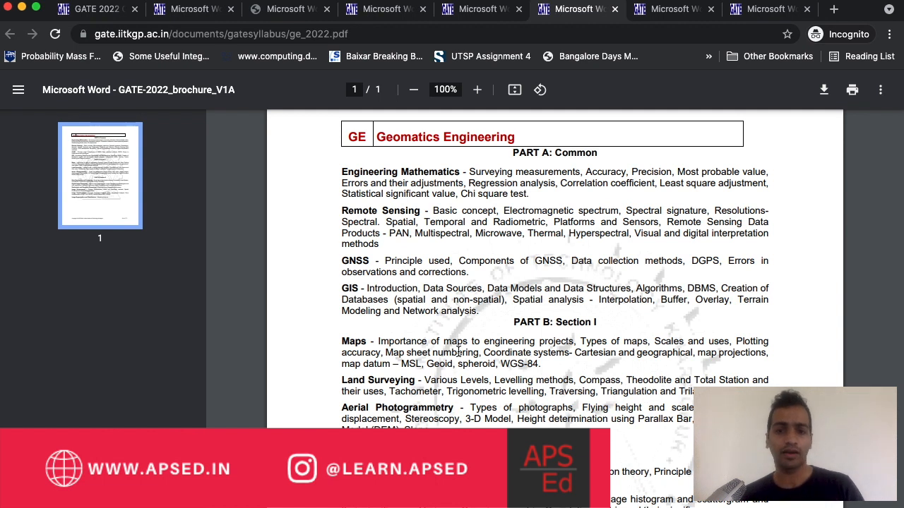
pyautogui.scroll(-3)
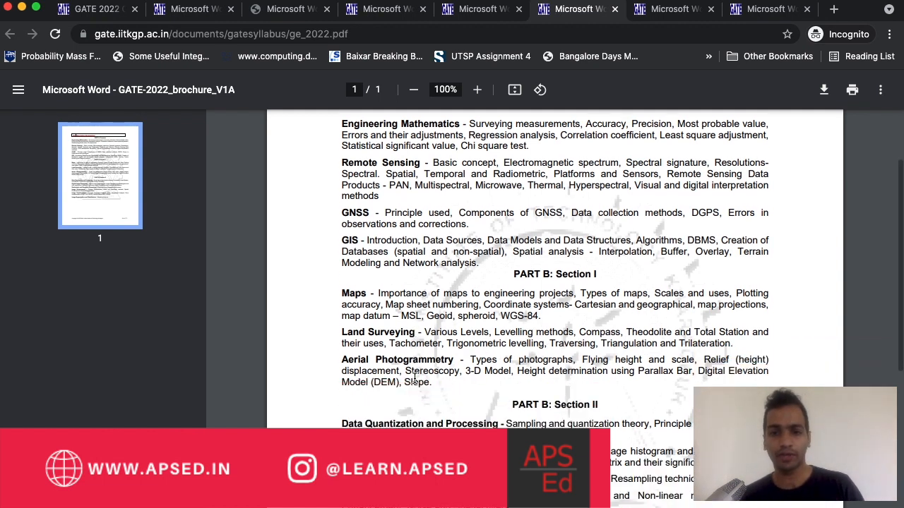
pyautogui.moveTo(547, 363)
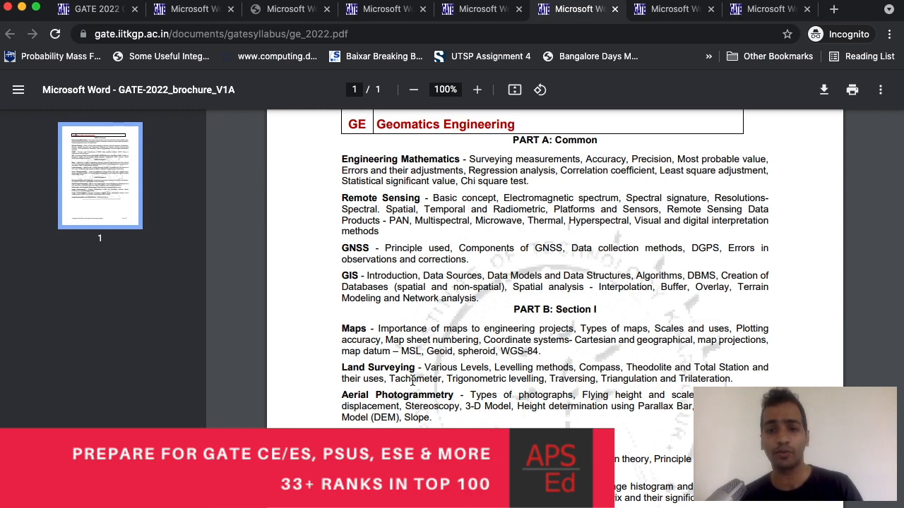
pyautogui.moveTo(381, 424)
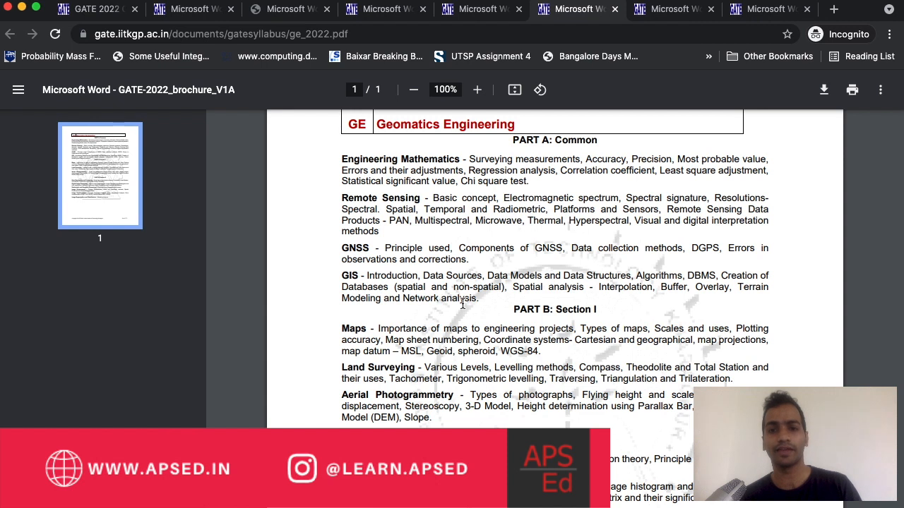
pyautogui.moveTo(650, 82)
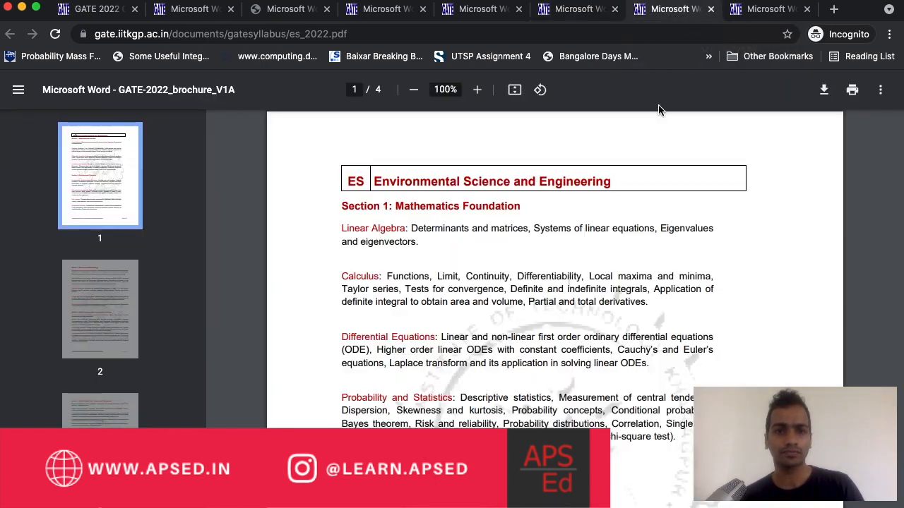
# Step: Read es_2022.pdf from Mathematics Foundation to Section 7 Solid and Hazardous Waste Management
pyautogui.click(413, 90)
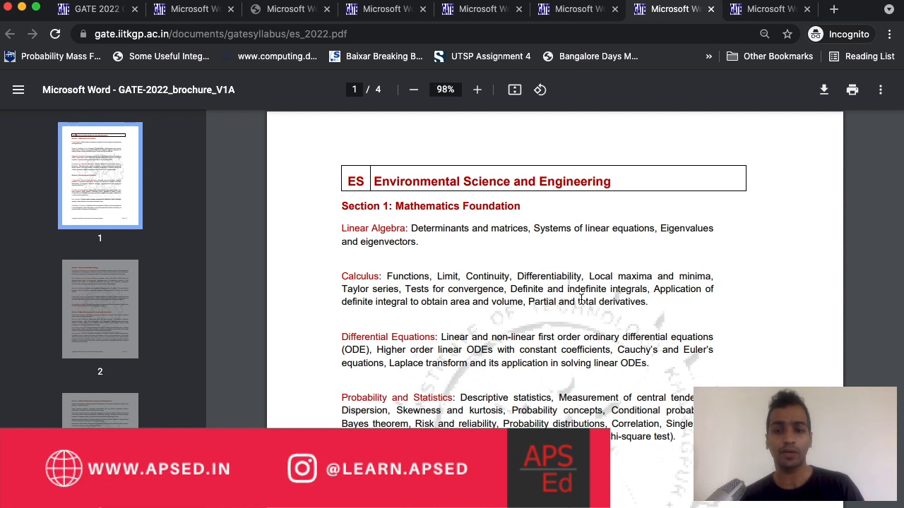
pyautogui.click(478, 90)
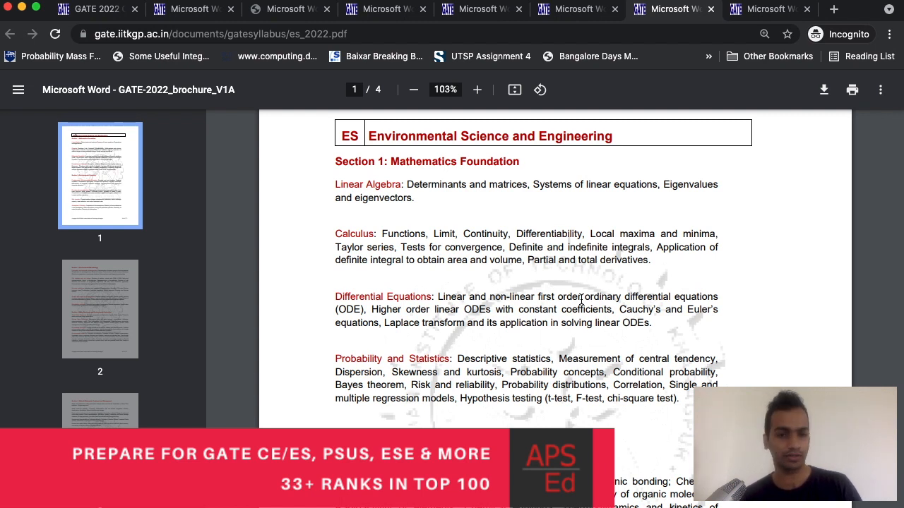
pyautogui.scroll(-3)
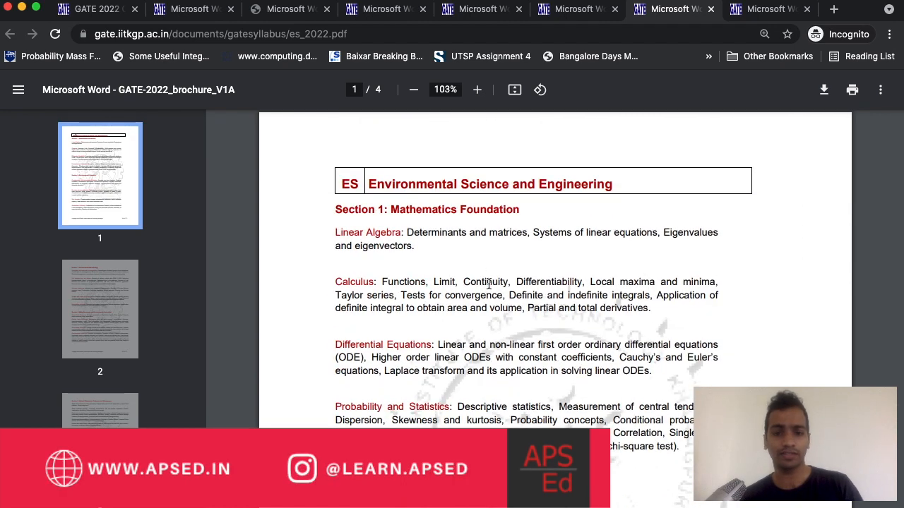
pyautogui.scroll(-3)
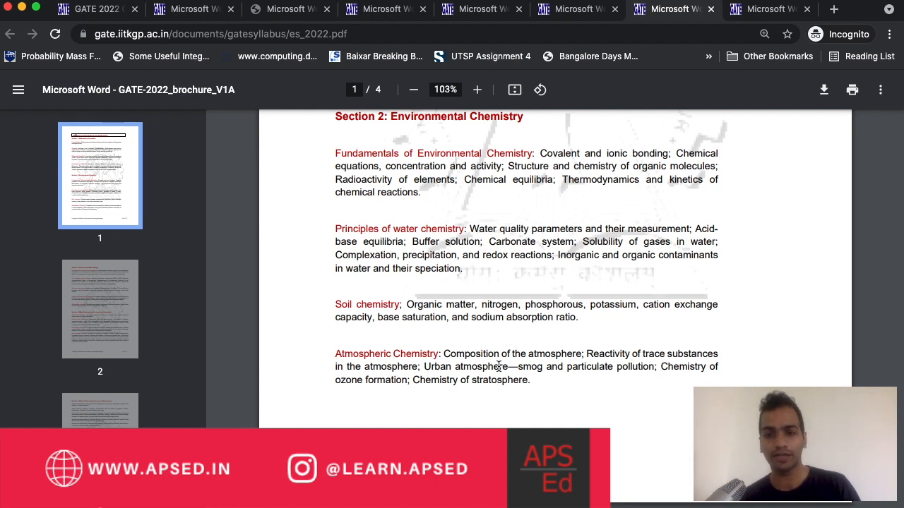
pyautogui.scroll(-3)
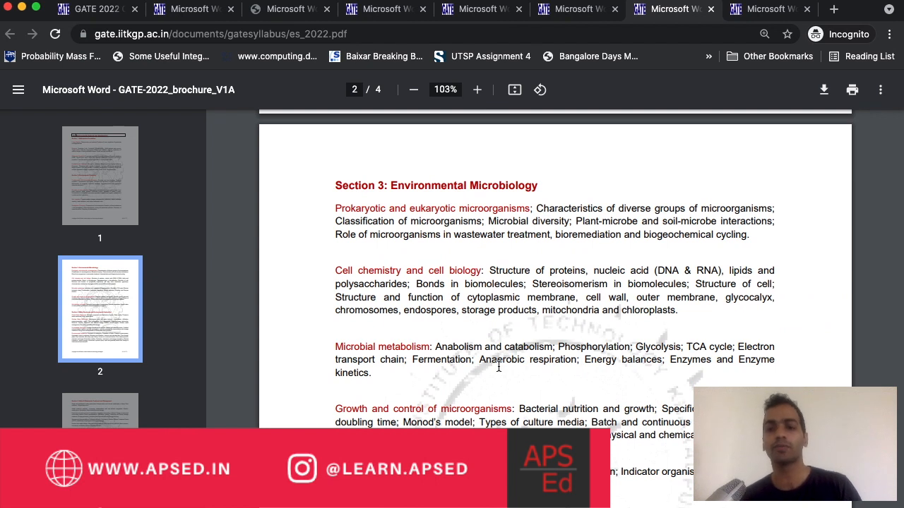
pyautogui.scroll(-3)
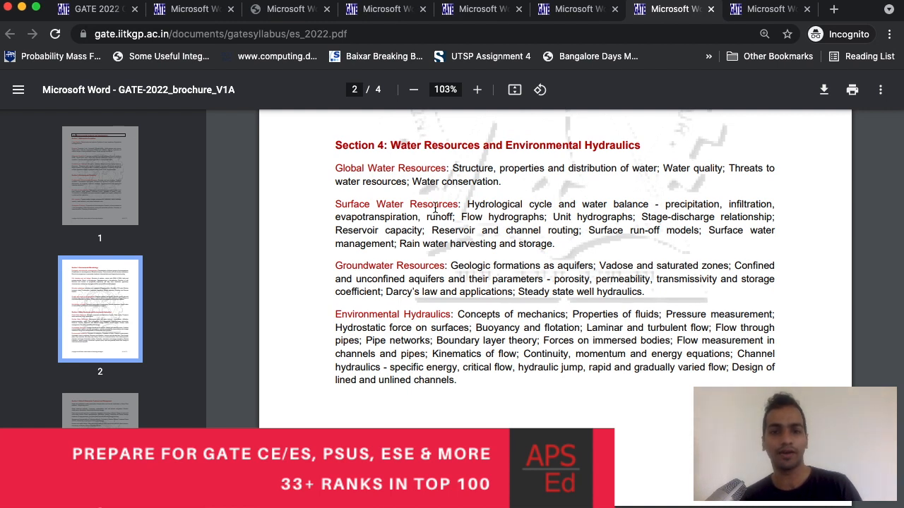
pyautogui.moveTo(530, 269)
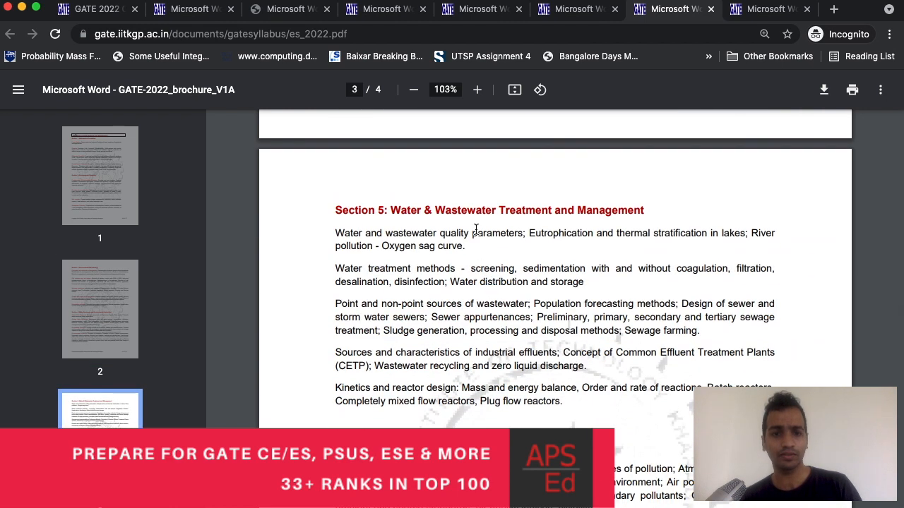
pyautogui.moveTo(413, 257)
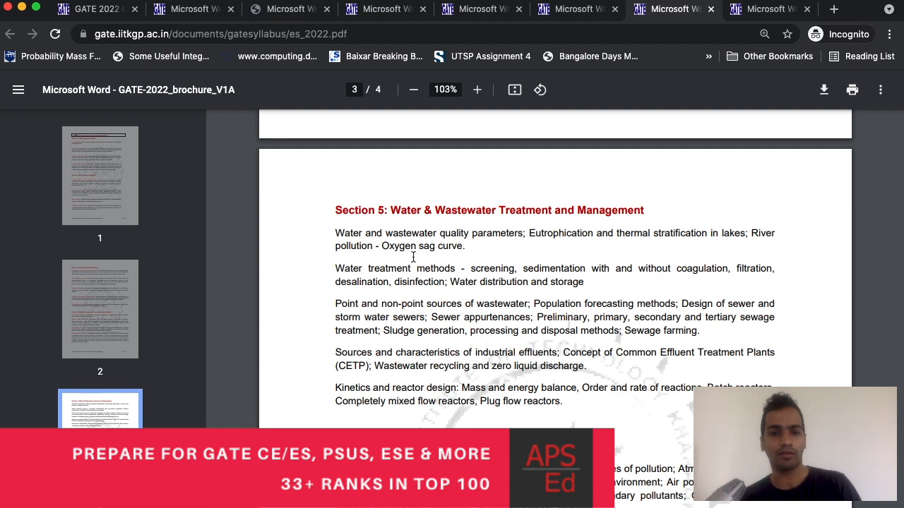
pyautogui.moveTo(474, 336)
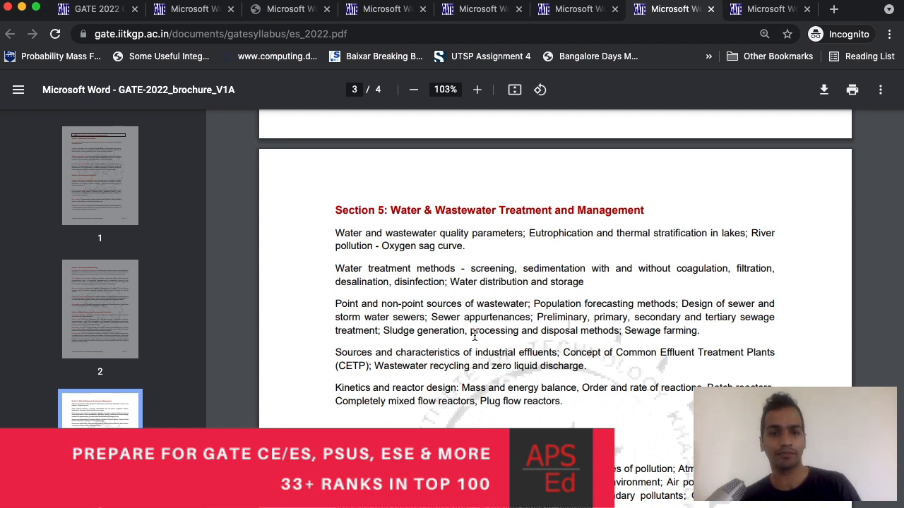
pyautogui.scroll(-3)
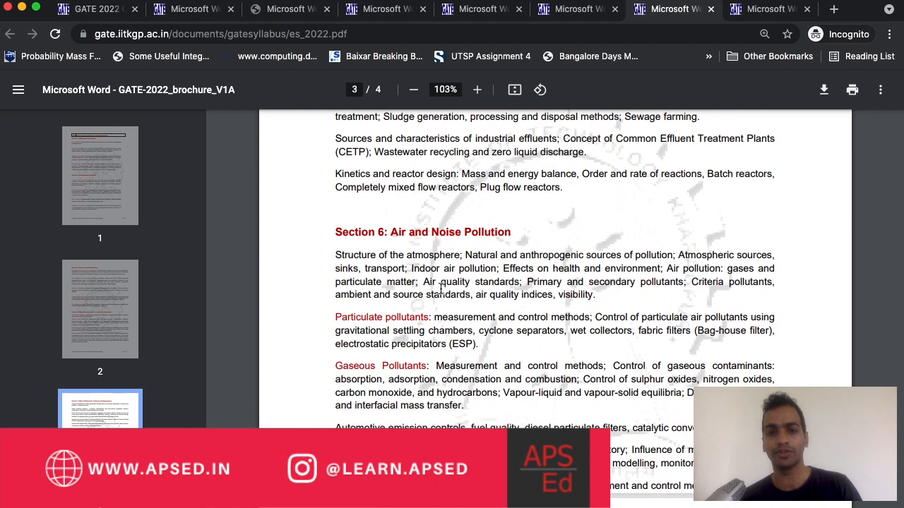
pyautogui.scroll(-3)
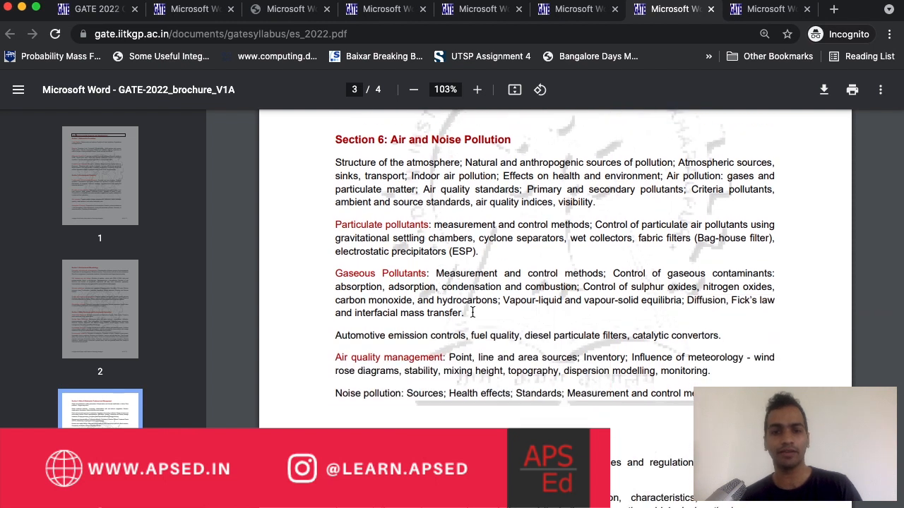
pyautogui.scroll(-3)
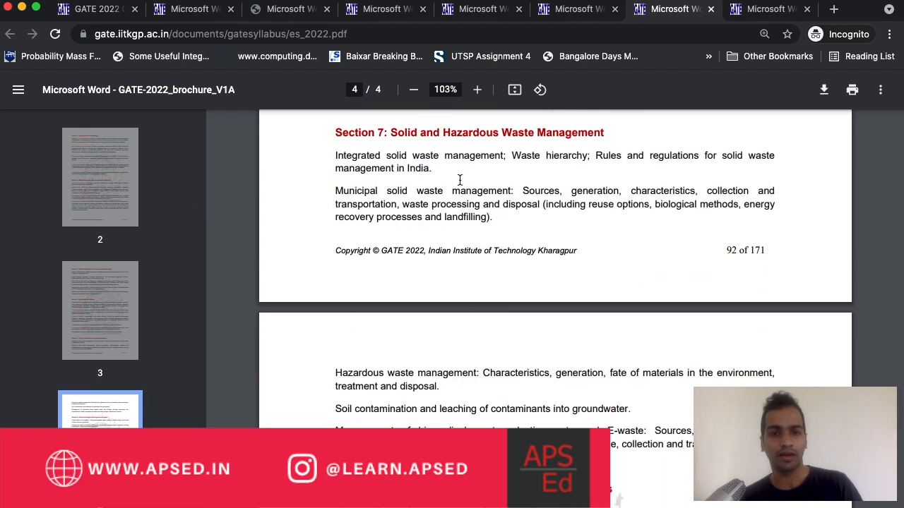
pyautogui.moveTo(478, 401)
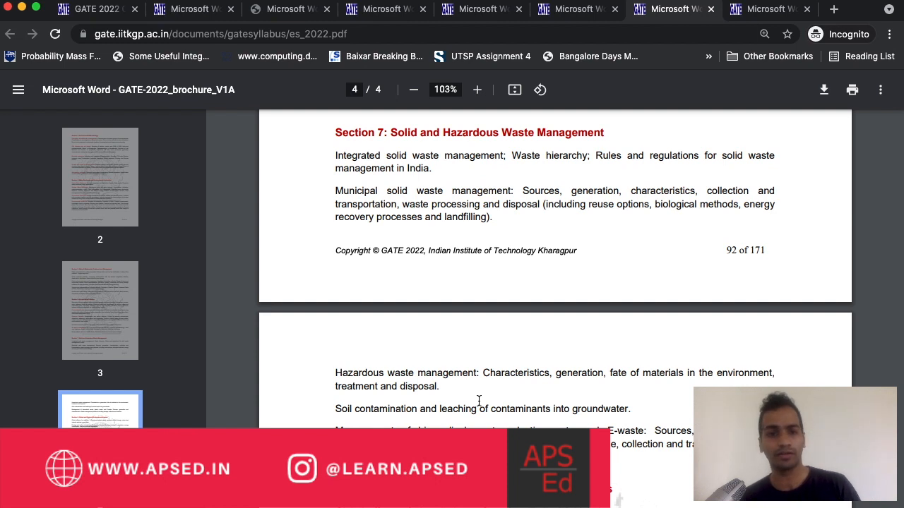
pyautogui.scroll(-3)
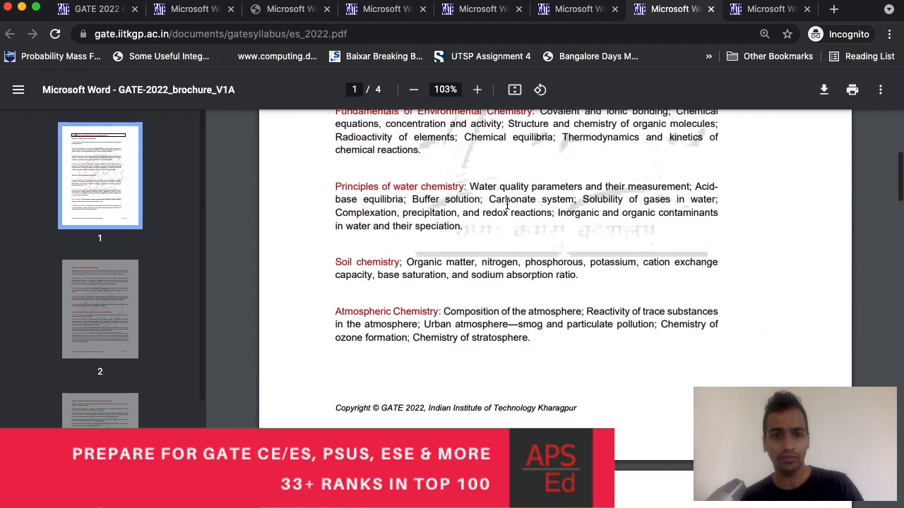
# Step: Revisit the ES water resources and wastewater pages, then switch to the Naval Architecture syllabus
pyautogui.scroll(-3)
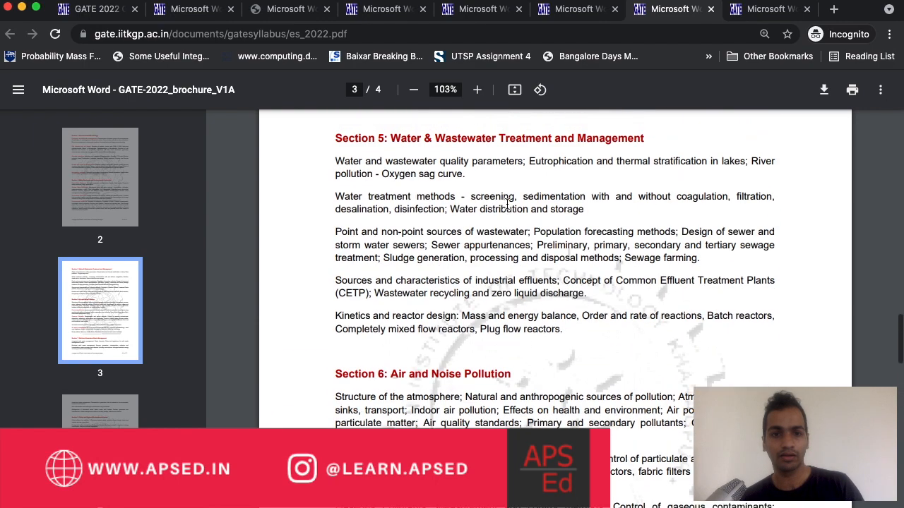
pyautogui.click(100, 177)
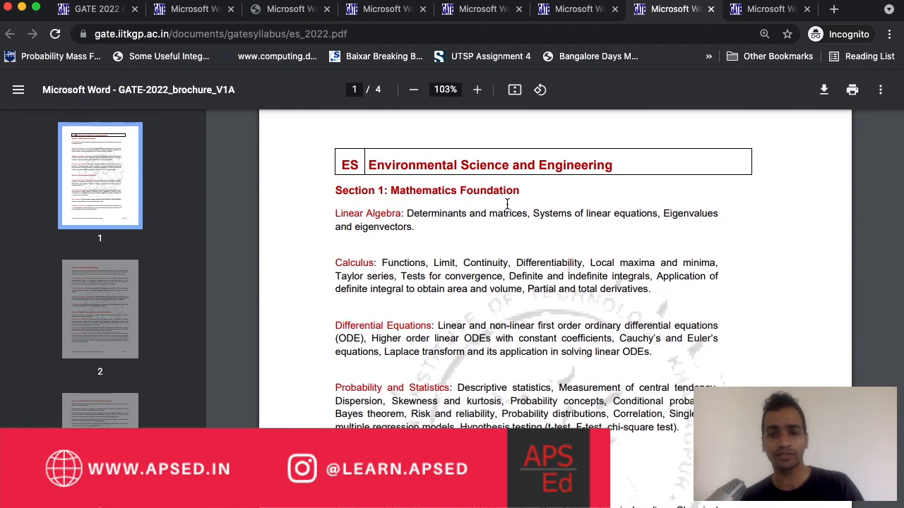
pyautogui.scroll(-3)
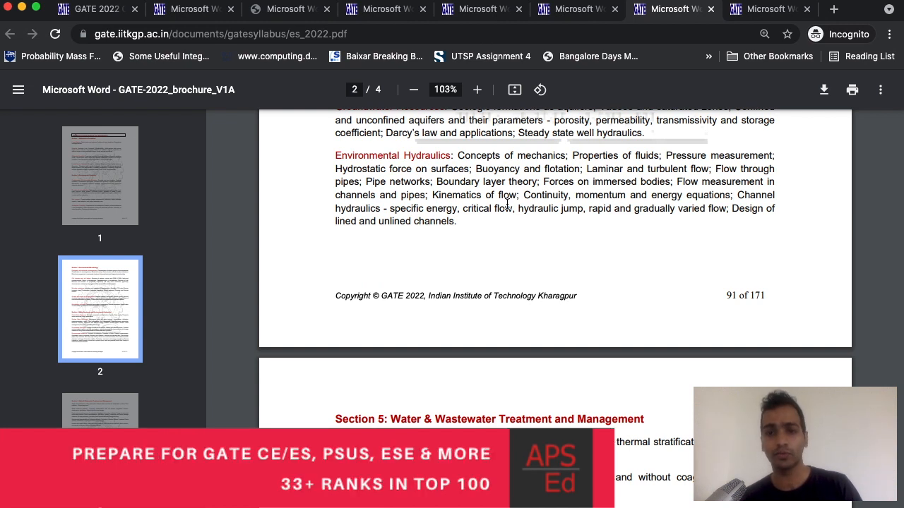
pyautogui.moveTo(422, 290)
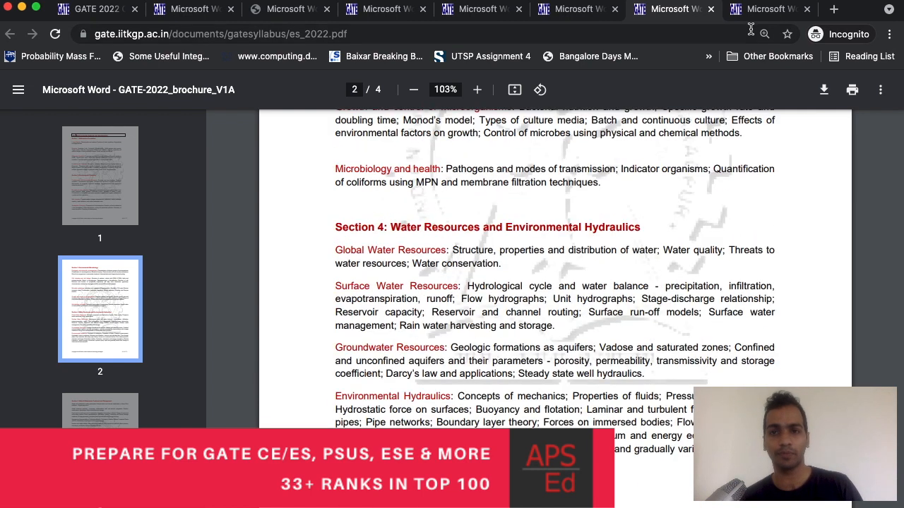
pyautogui.click(762, 10)
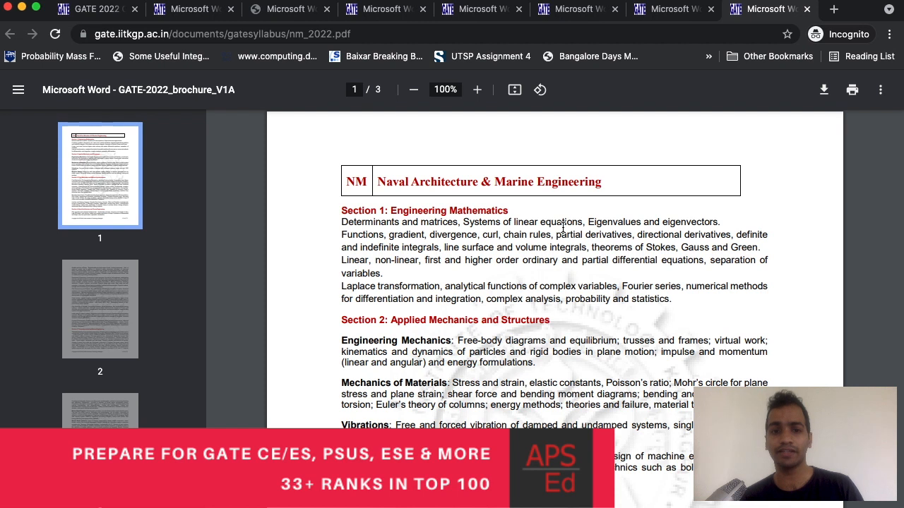
# Step: Read nm_2022.pdf from Engineering Mathematics into page 2, reaching Section 5 Thermodynamics
pyautogui.scroll(-3)
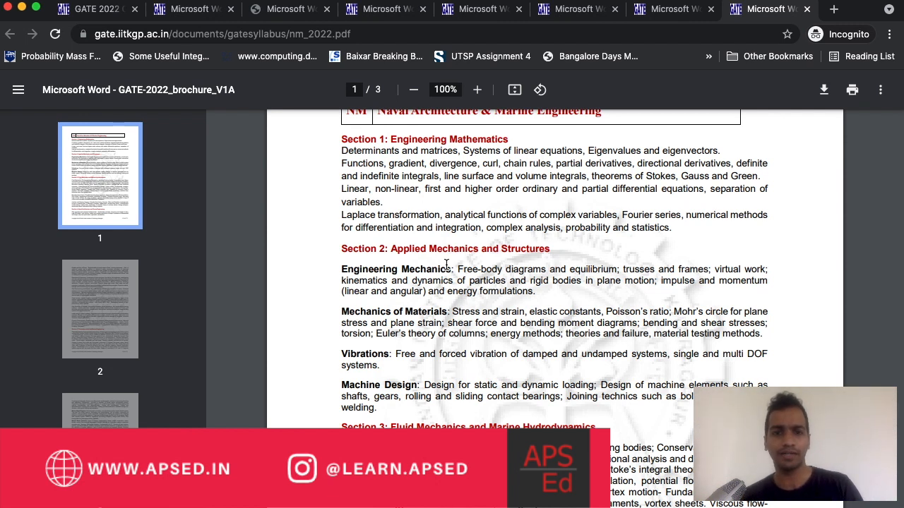
pyautogui.scroll(-3)
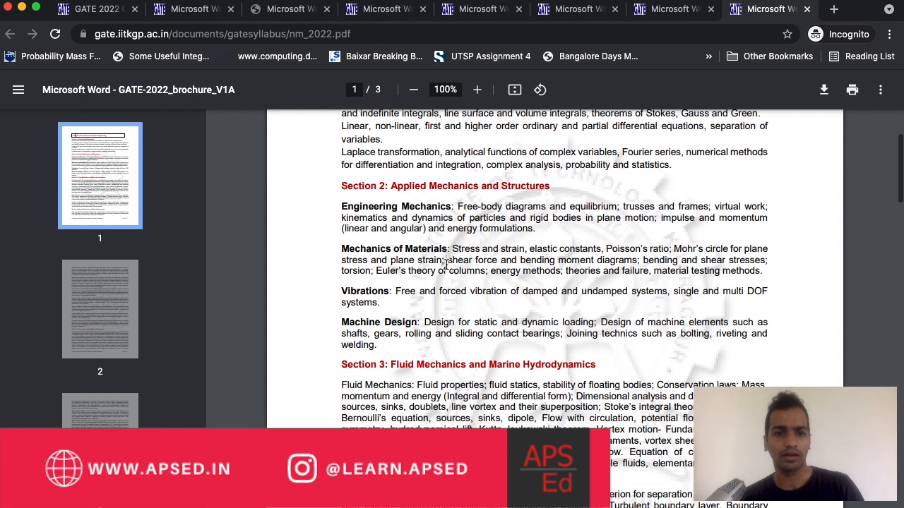
pyautogui.moveTo(473, 228)
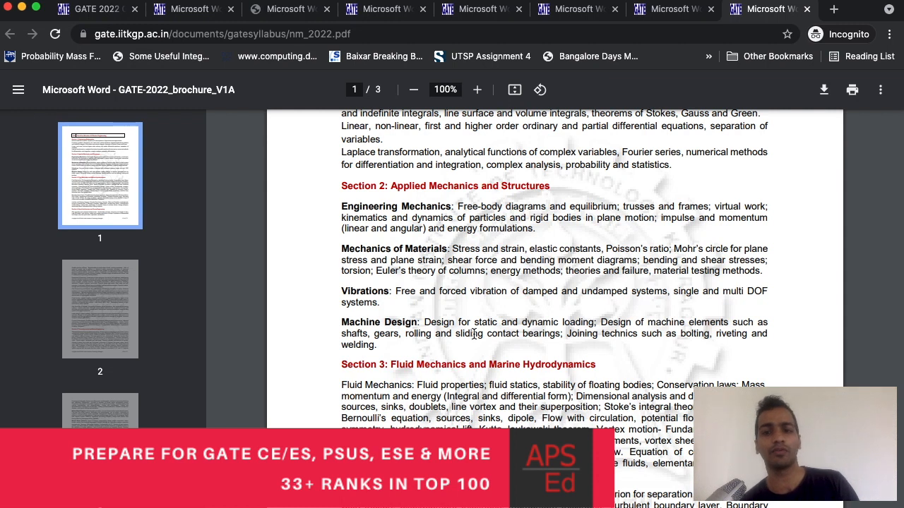
pyautogui.scroll(-3)
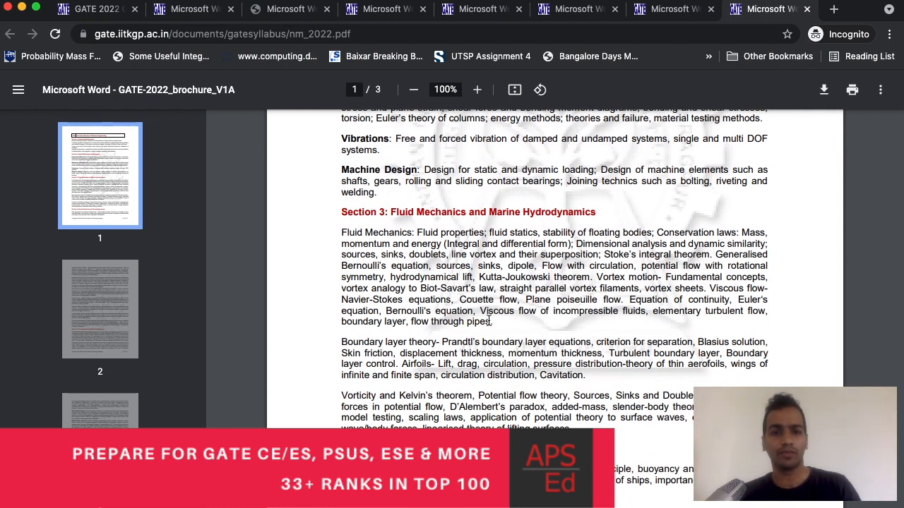
pyautogui.scroll(-3)
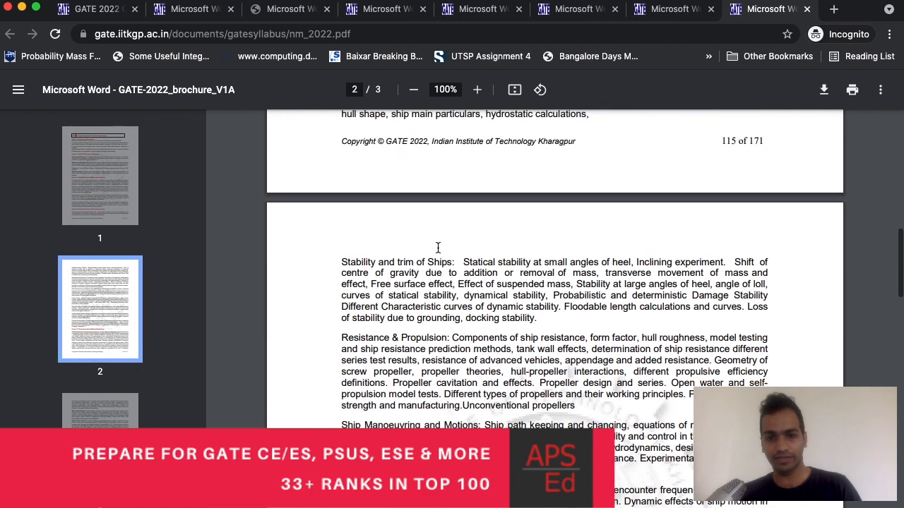
pyautogui.scroll(-3)
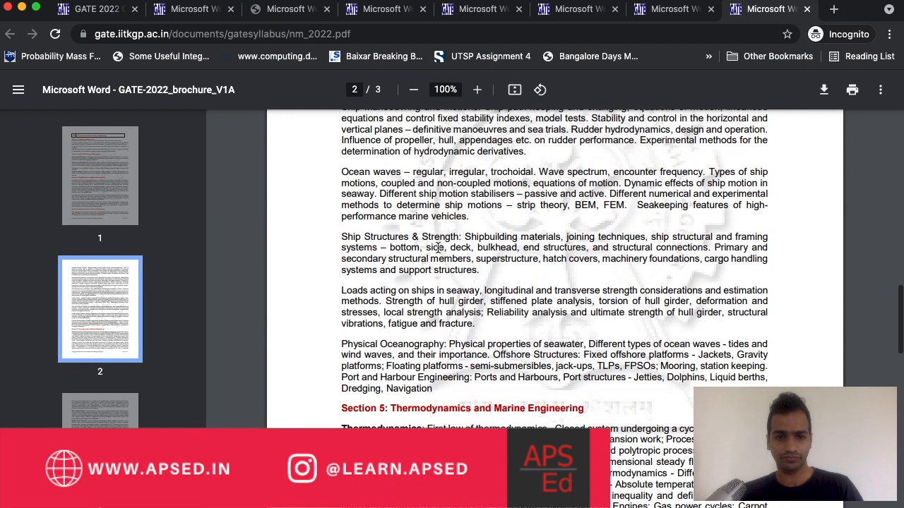
pyautogui.scroll(-3)
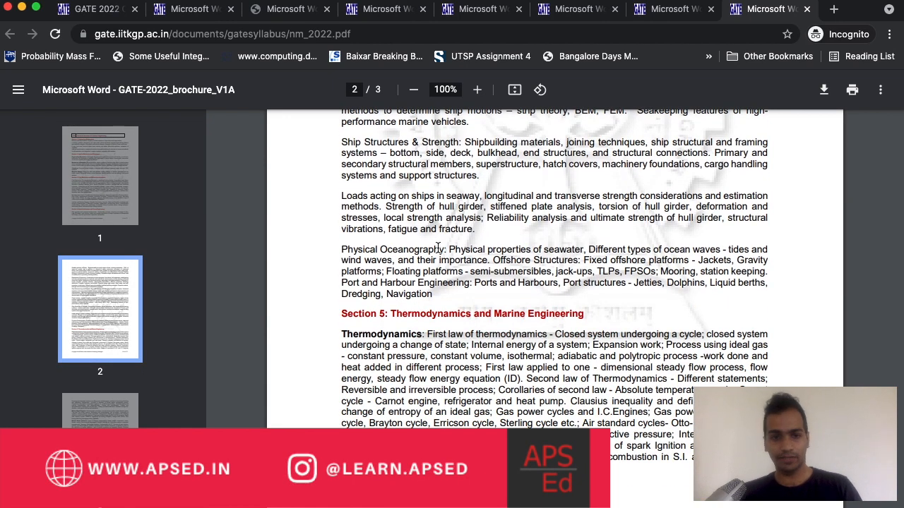
pyautogui.scroll(-3)
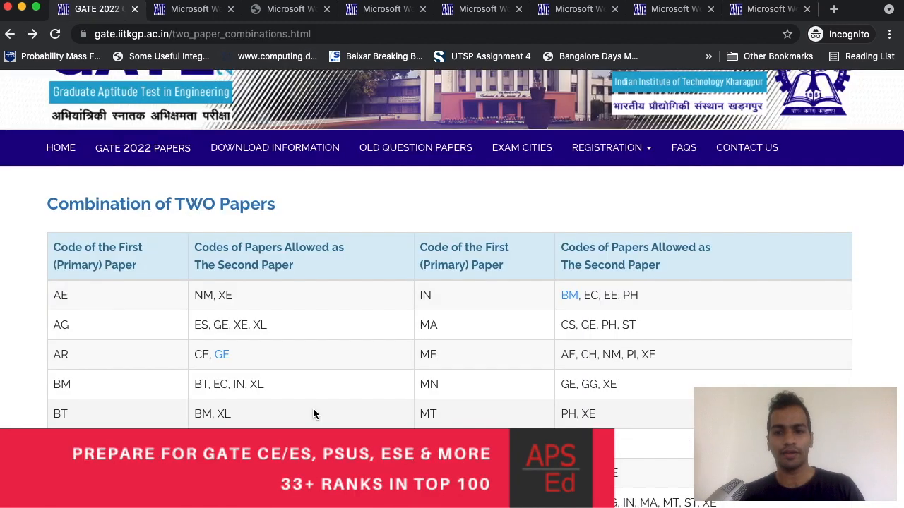
# Step: Scroll the two-paper combinations table down past the ES row to the NM pairings
pyautogui.scroll(-3)
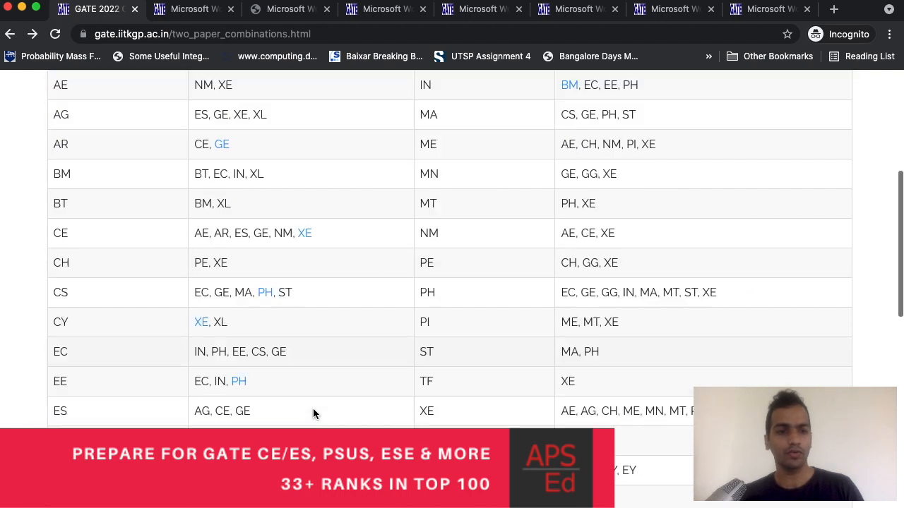
pyautogui.scroll(-3)
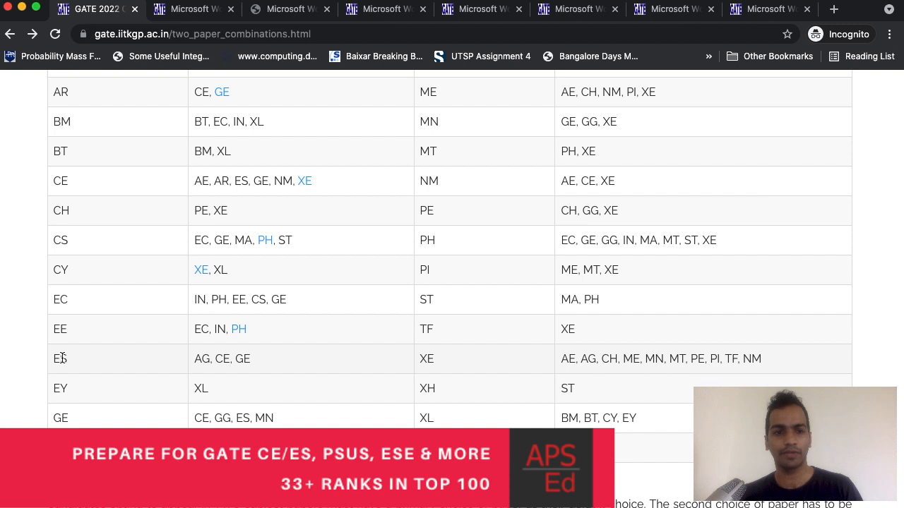
pyautogui.moveTo(261, 359)
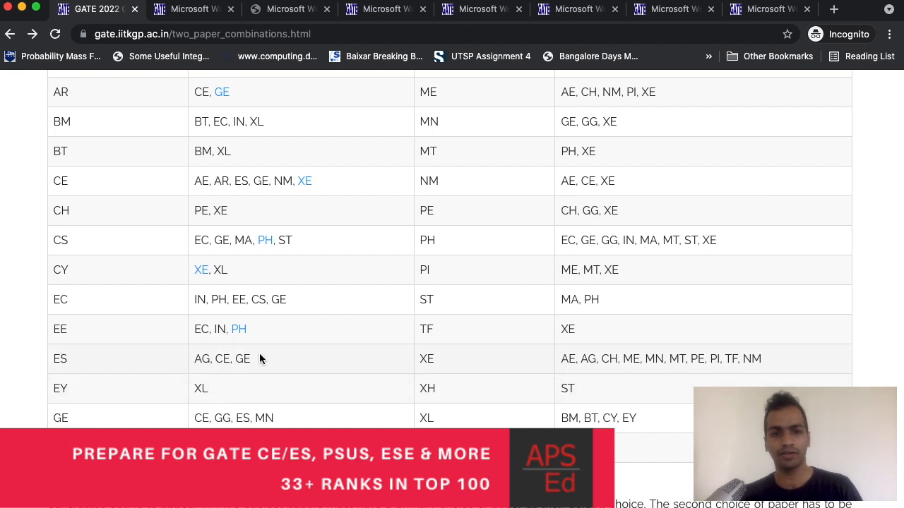